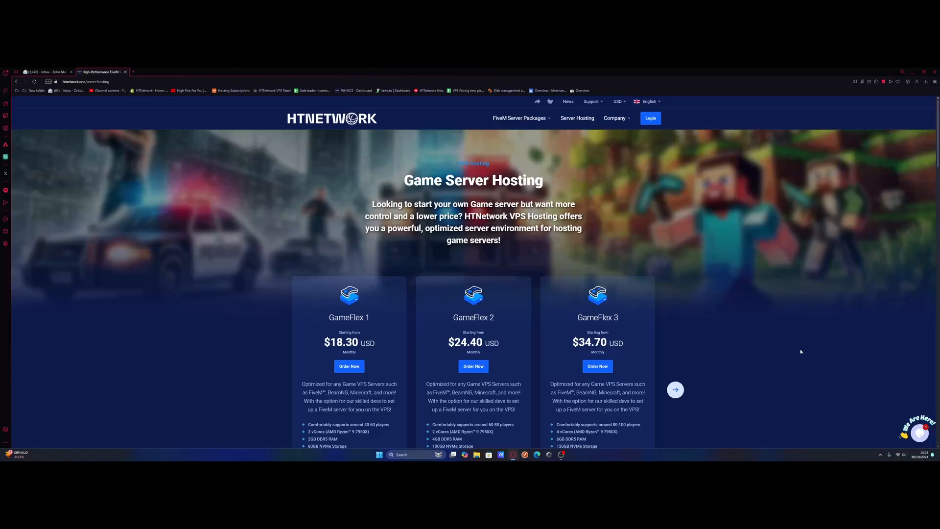
mouse_move(668, 321)
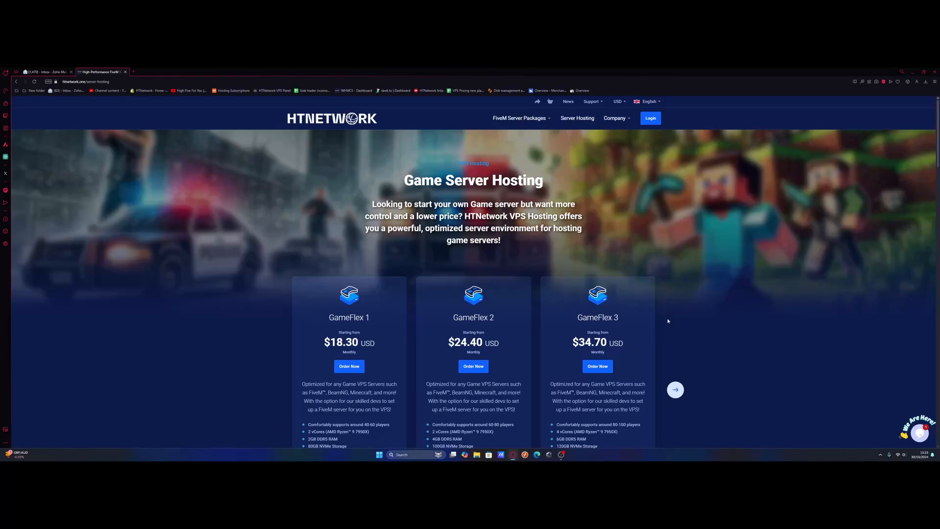
mouse_move(432, 149)
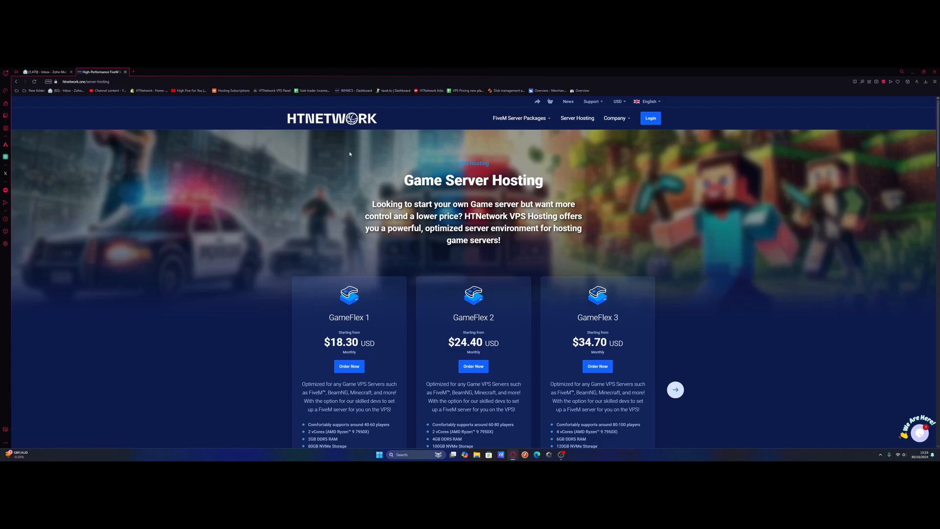
mouse_move(541, 239)
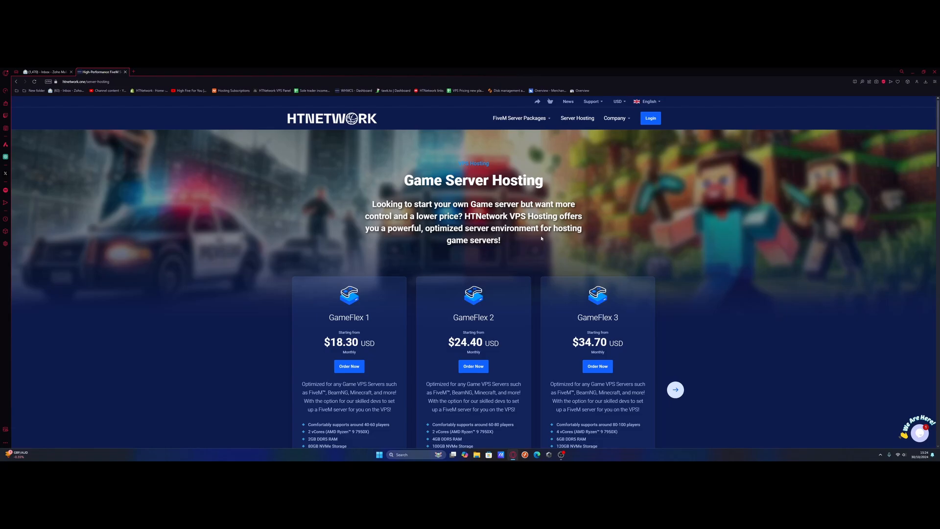
mouse_move(466, 277)
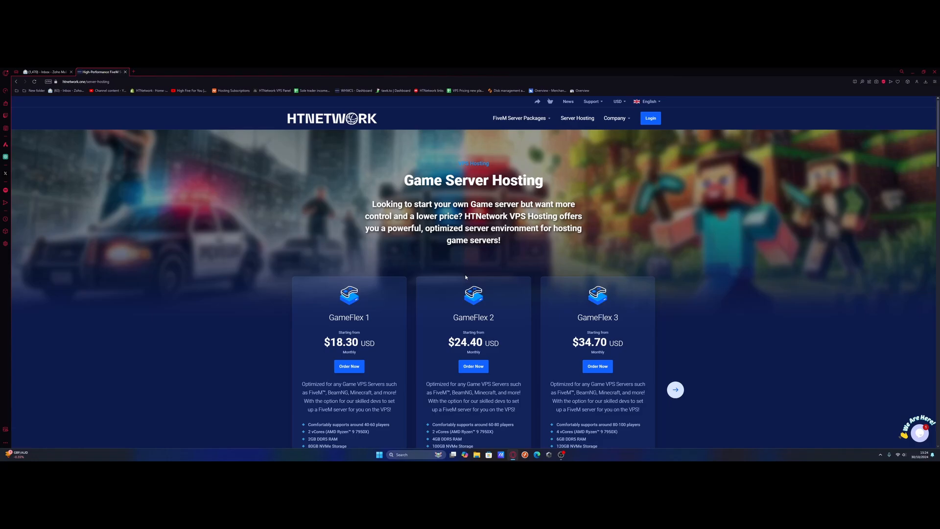
mouse_move(482, 276)
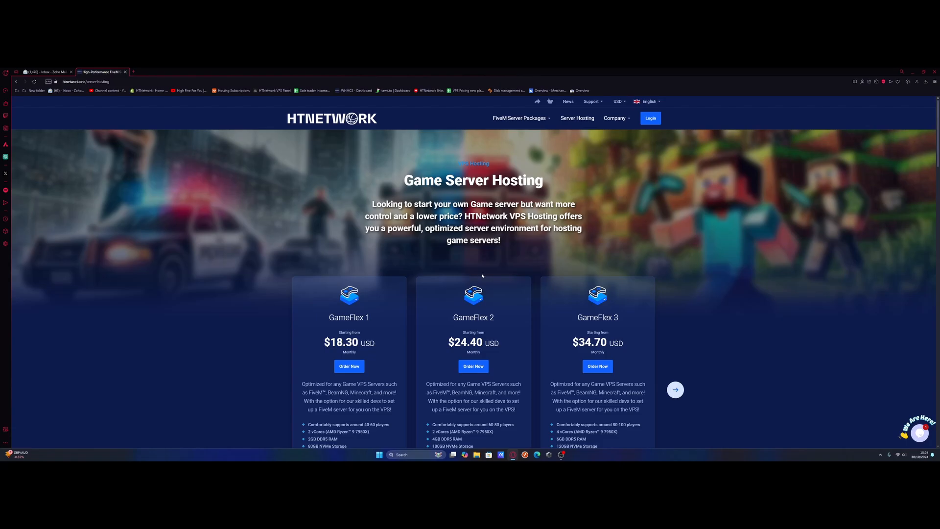
mouse_move(423, 195)
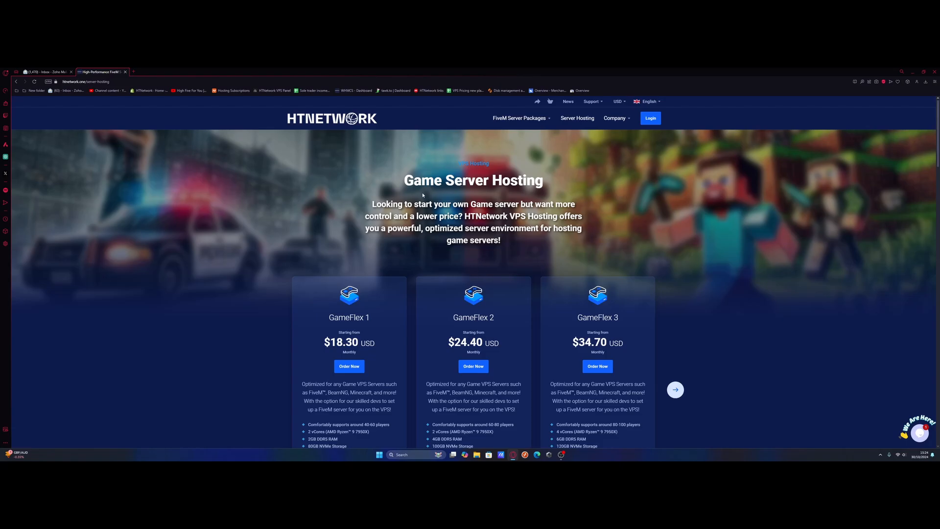
mouse_move(157, 157)
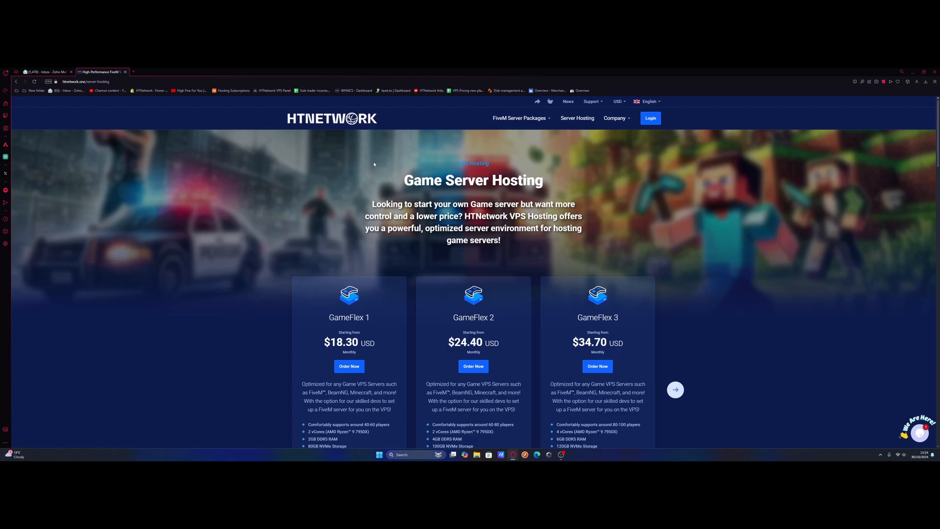
Browse the GameFlex carousel from plan 1 through GameFlex 8 and back
scroll(down, 3)
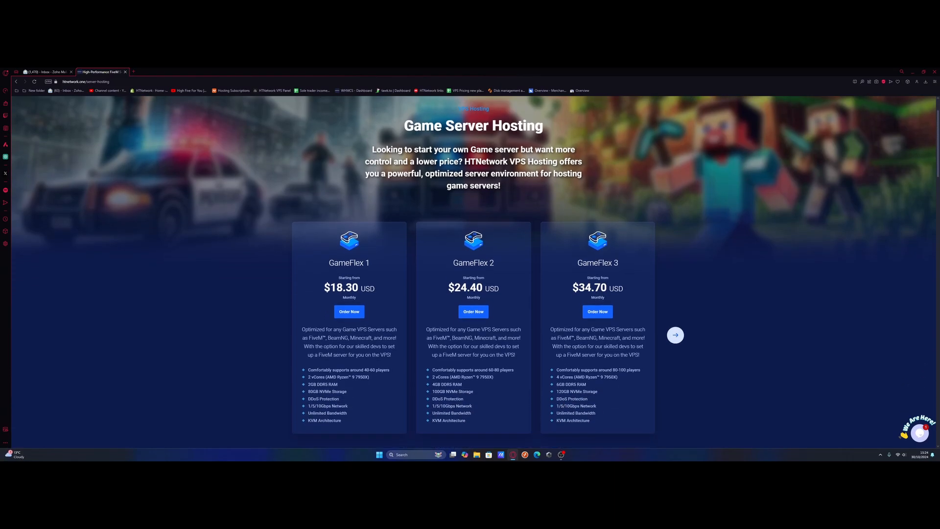
mouse_move(669, 345)
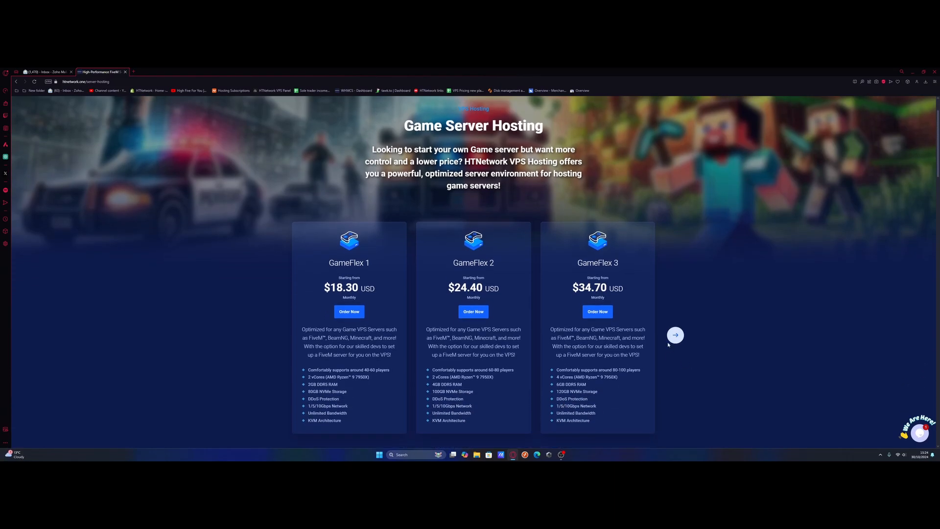
click(674, 335)
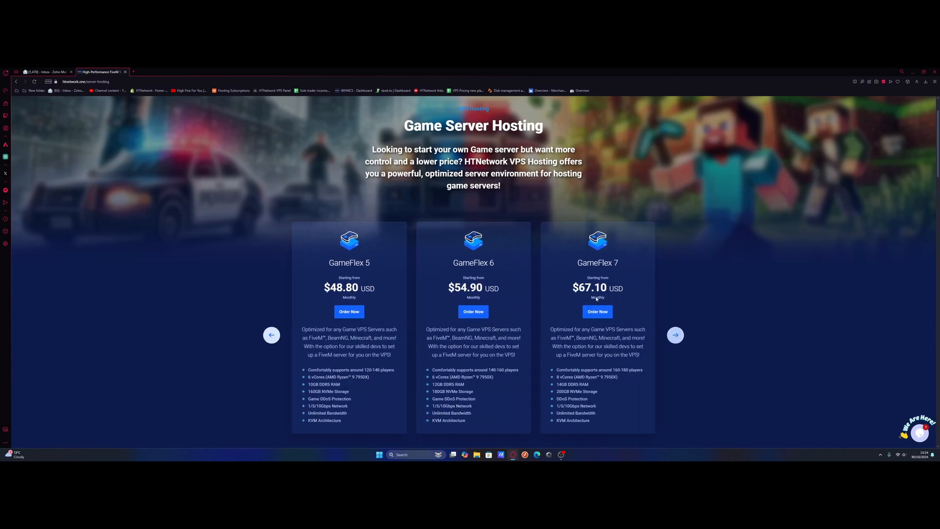
click(675, 335)
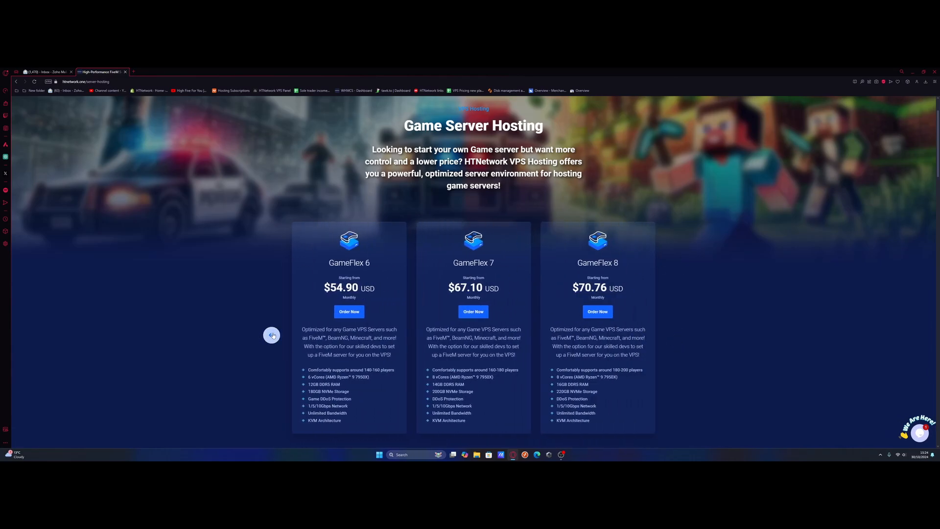
click(271, 335)
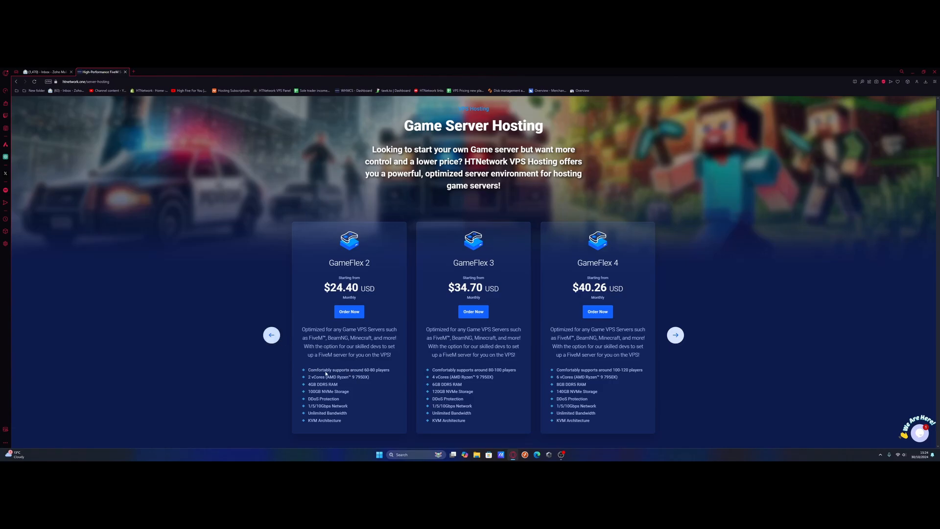
mouse_move(394, 353)
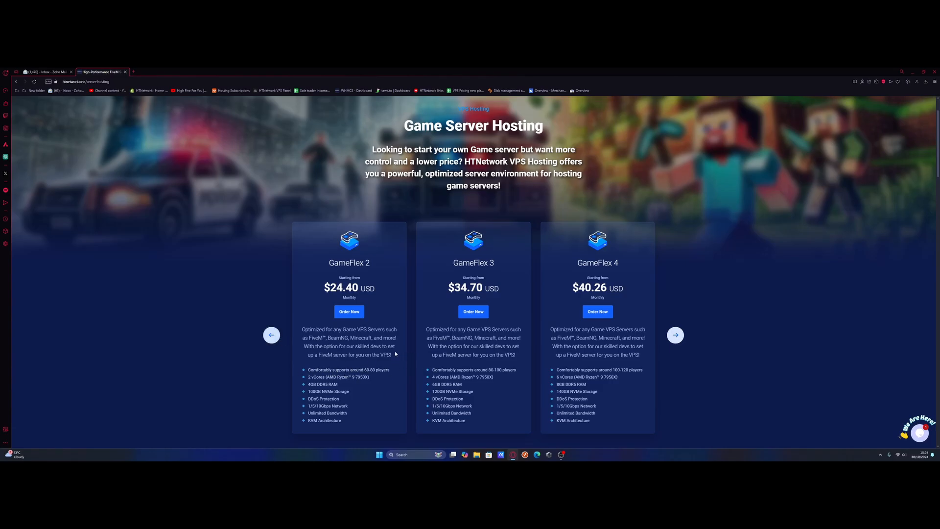
click(271, 335)
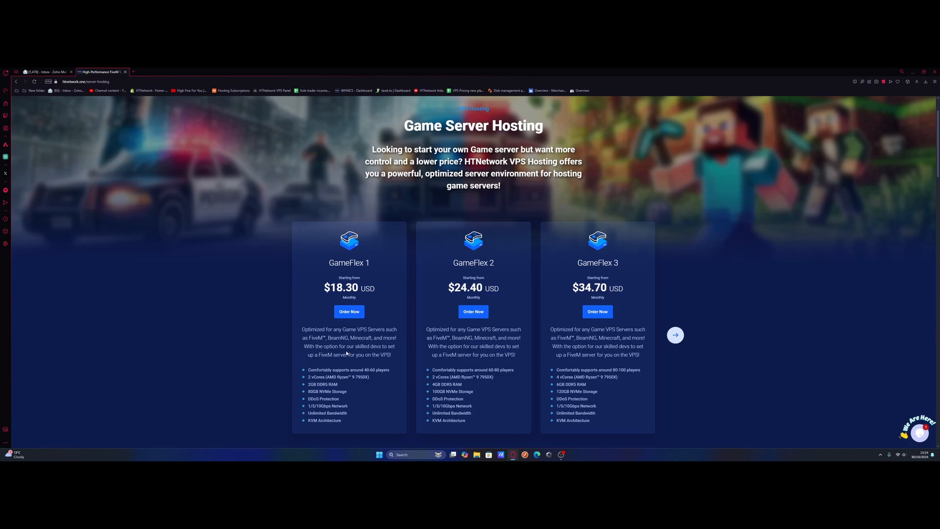
Review the plans once more, then begin ordering GameFlex 1 at $18.30 monthly
click(674, 334)
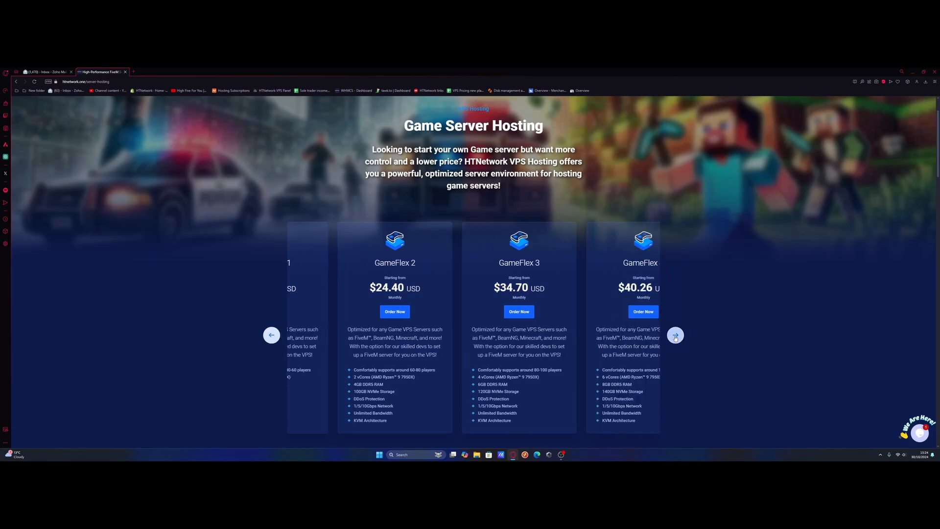
click(674, 335)
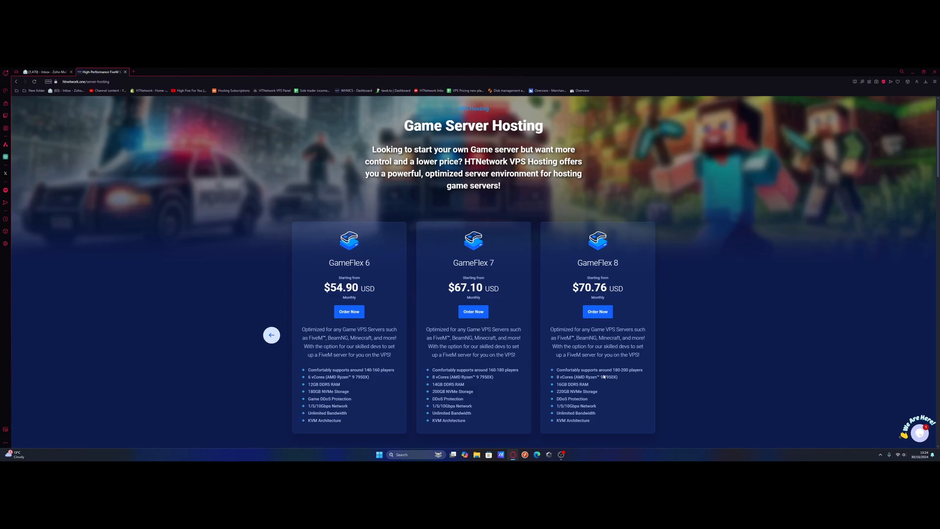
mouse_move(176, 297)
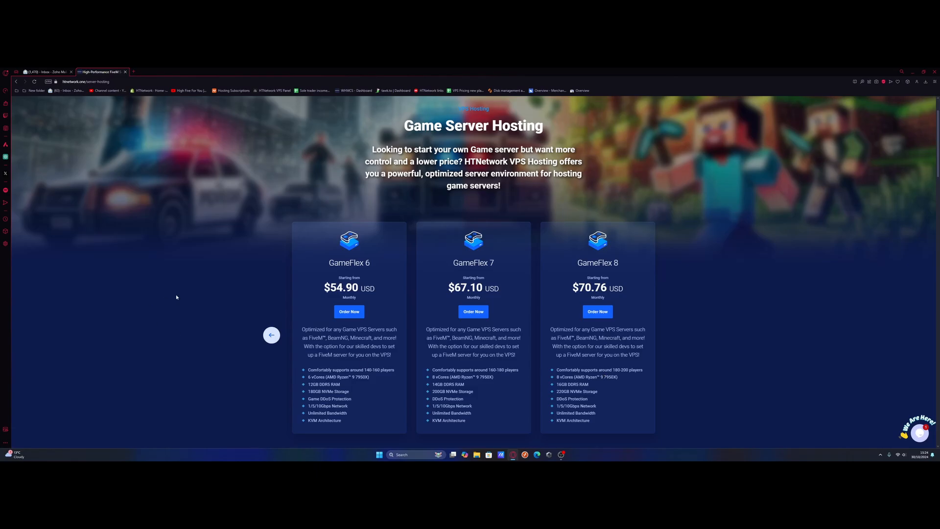
click(271, 335)
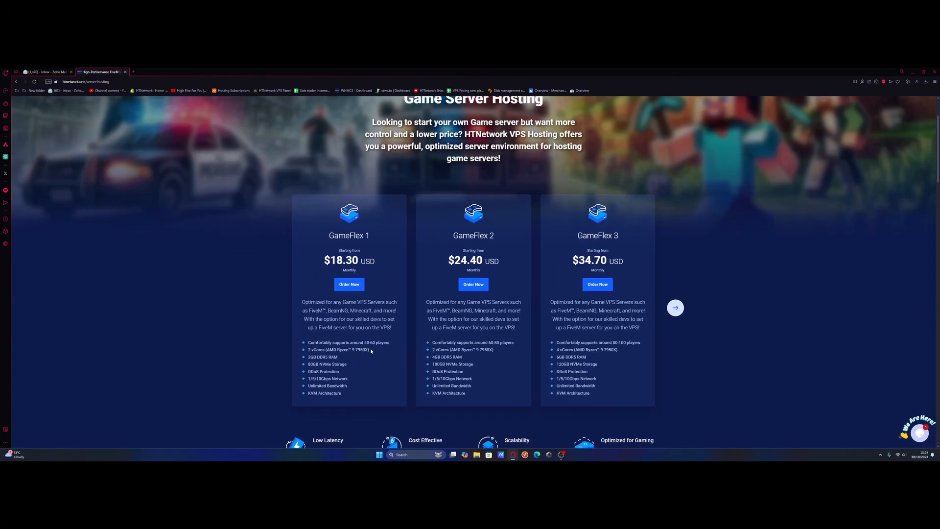
scroll(down, 3)
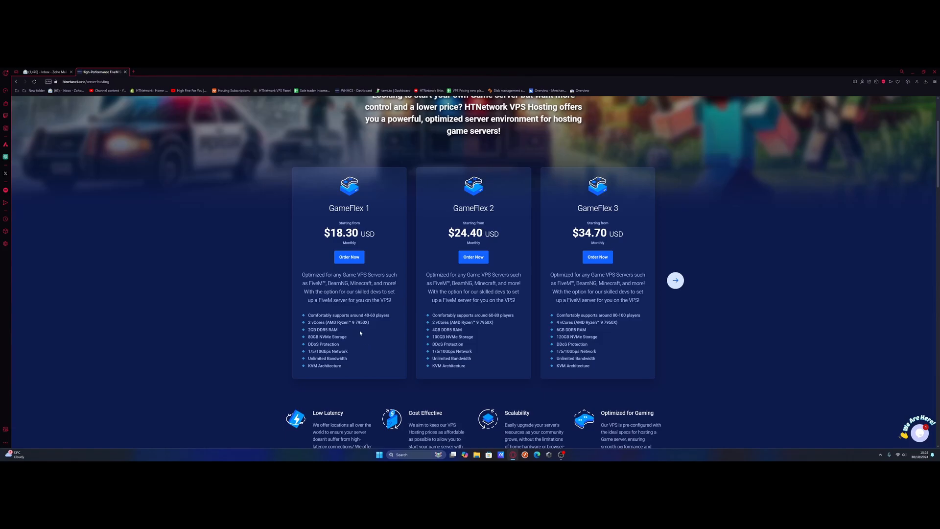
scroll(down, 3)
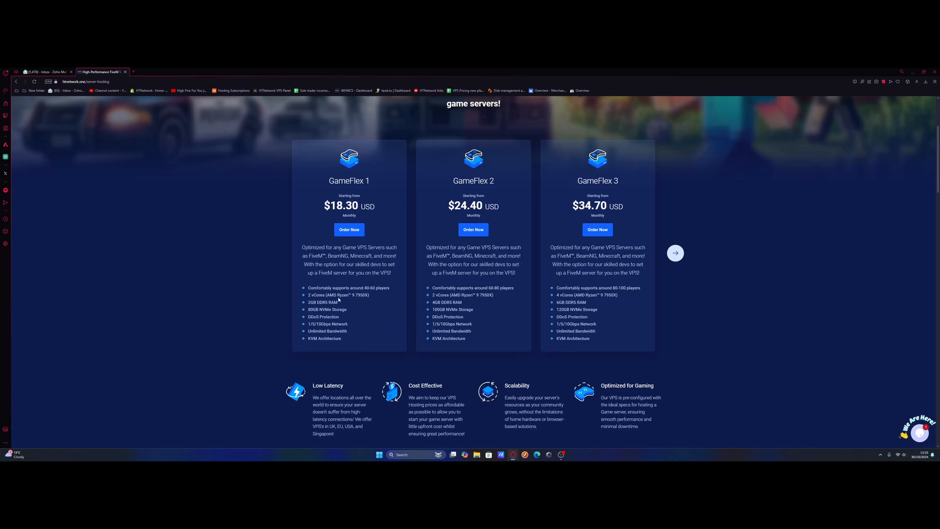
mouse_move(375, 311)
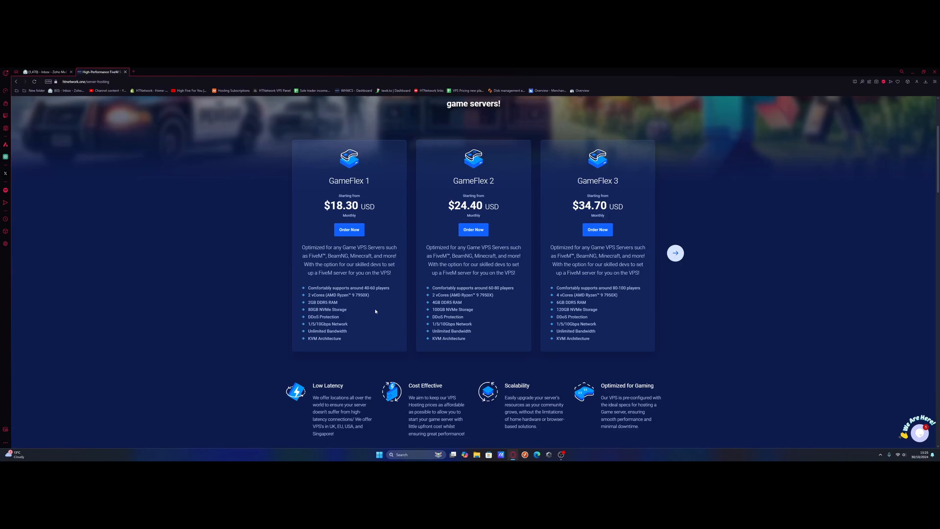
mouse_move(306, 317)
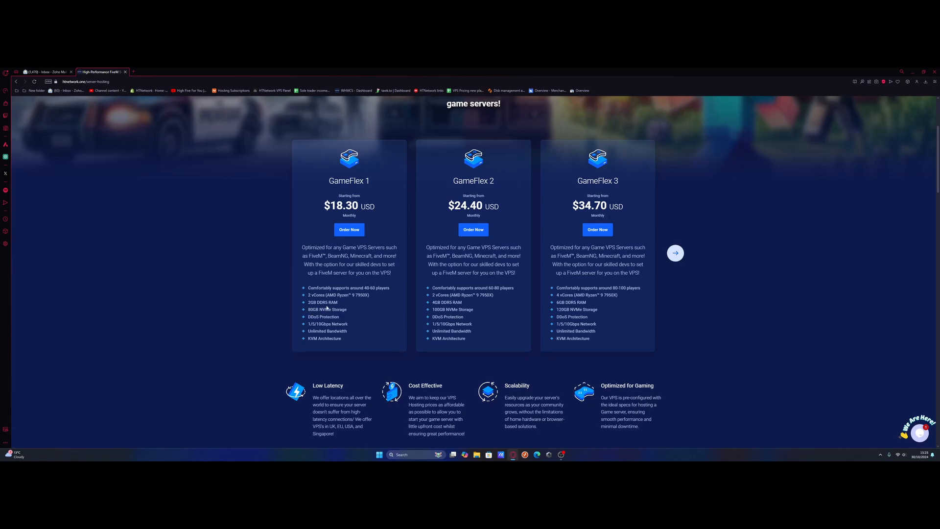
mouse_move(389, 328)
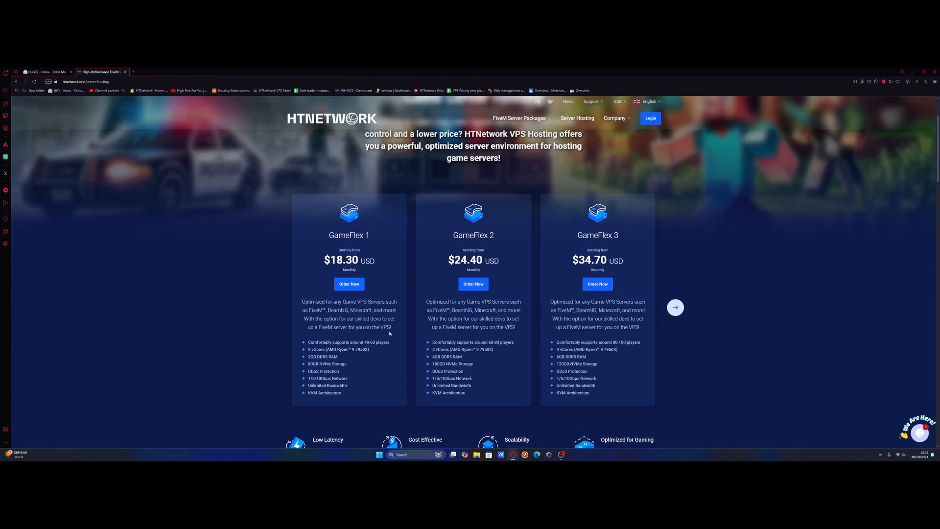
click(348, 284)
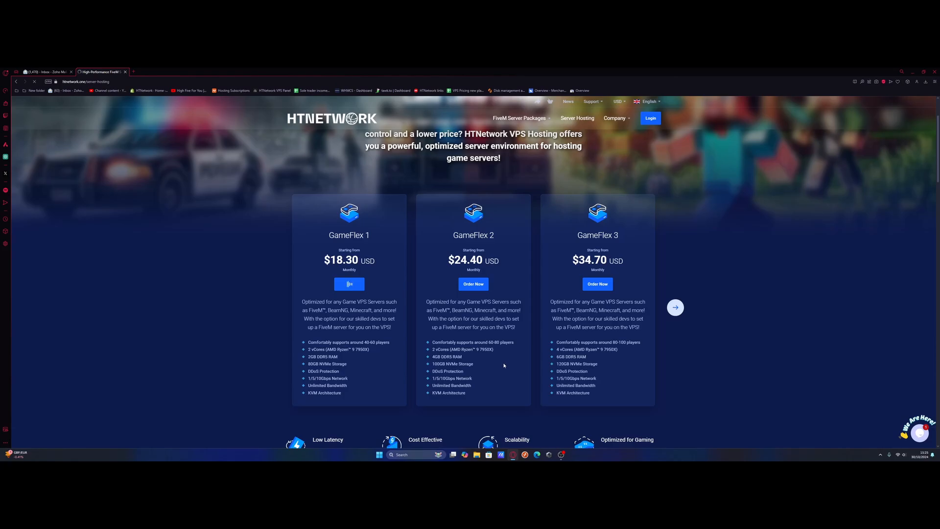
Review the available server locations for the GameFlex 1 order
click(349, 283)
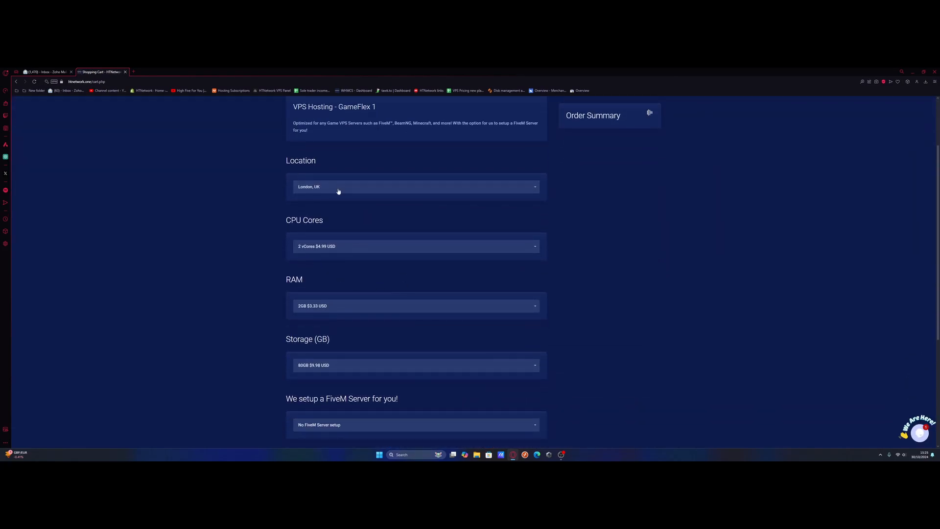
click(416, 186)
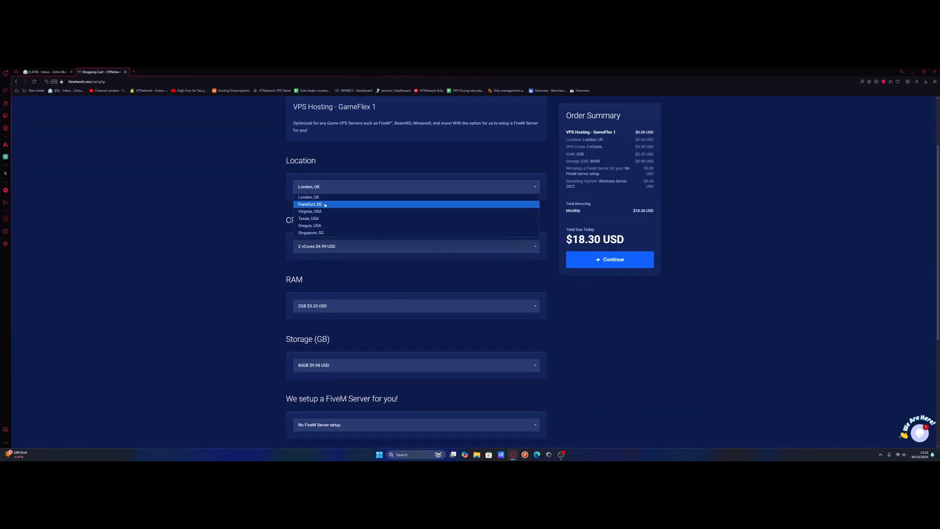
mouse_move(310, 225)
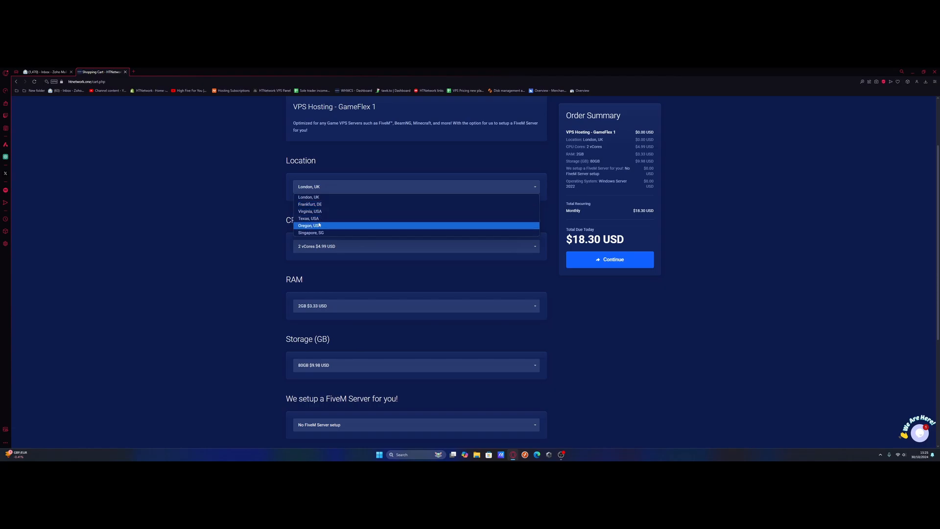
mouse_move(313, 233)
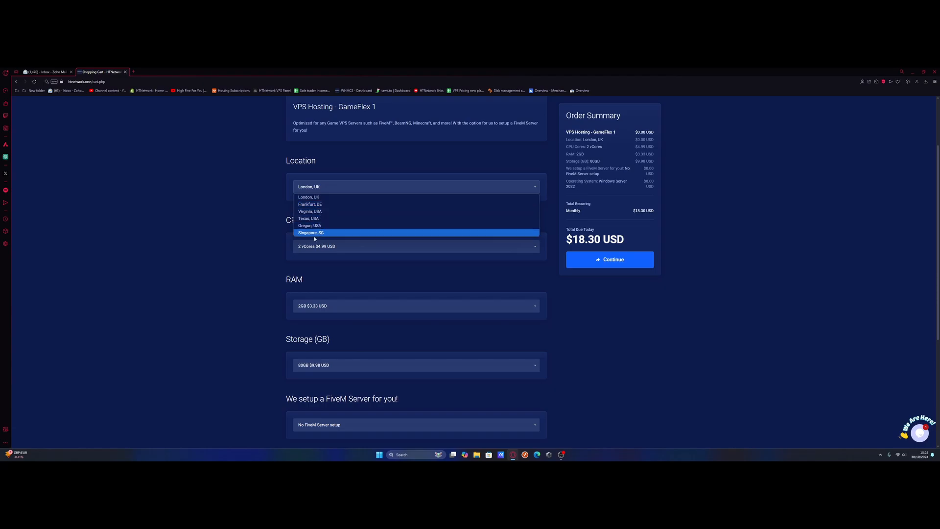
scroll(down, 3)
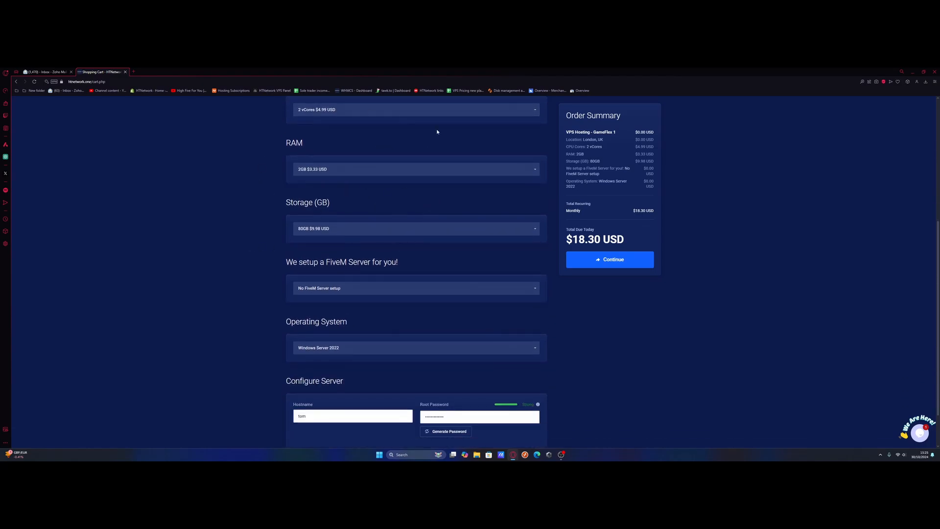
mouse_move(405, 197)
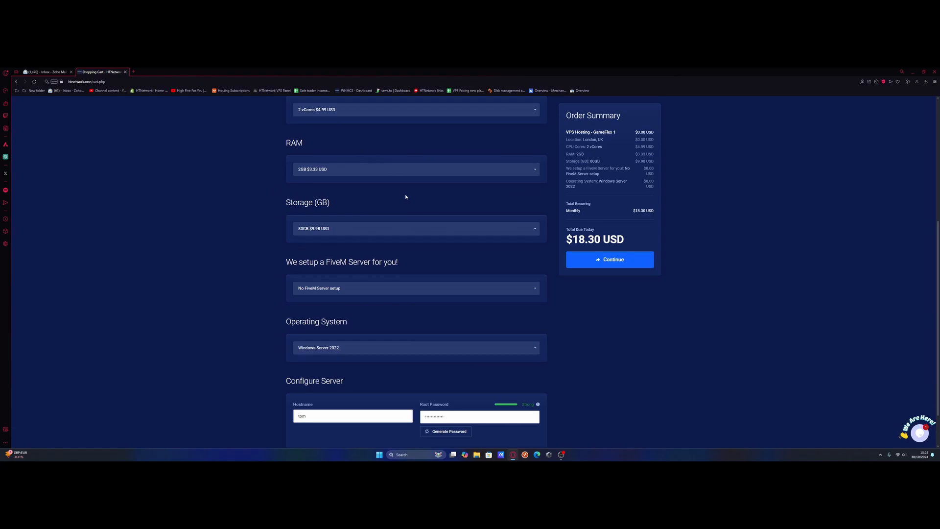
scroll(down, 3)
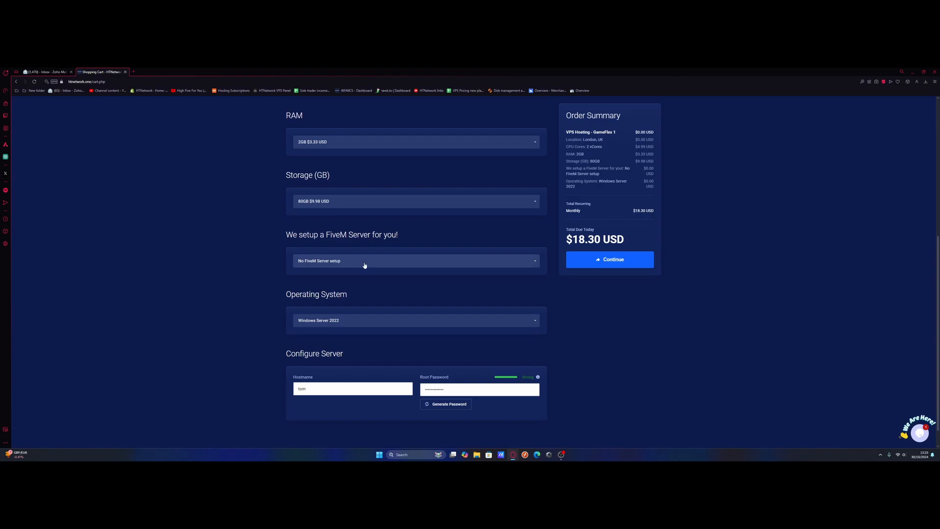
click(415, 260)
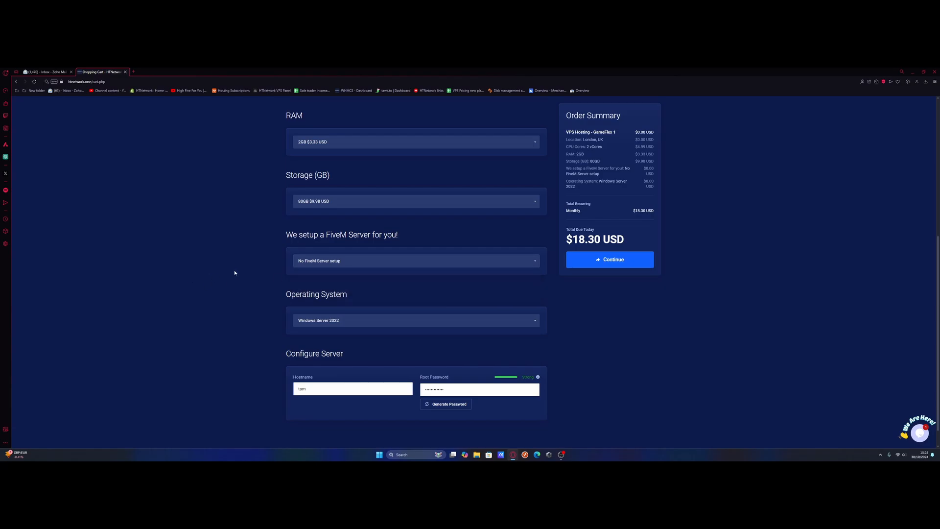
Set the hostname to fivemserver.com and submit the order configuration
scroll(down, 3)
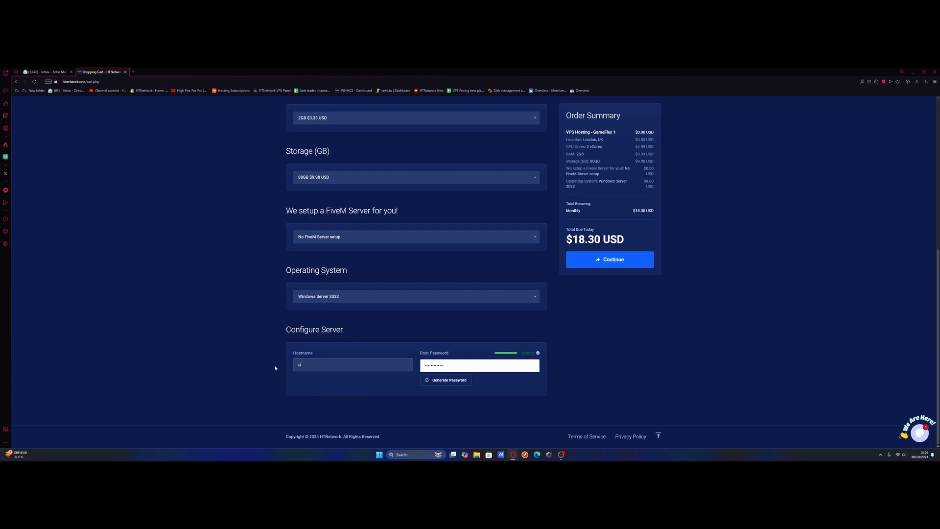
text(fivemserver)
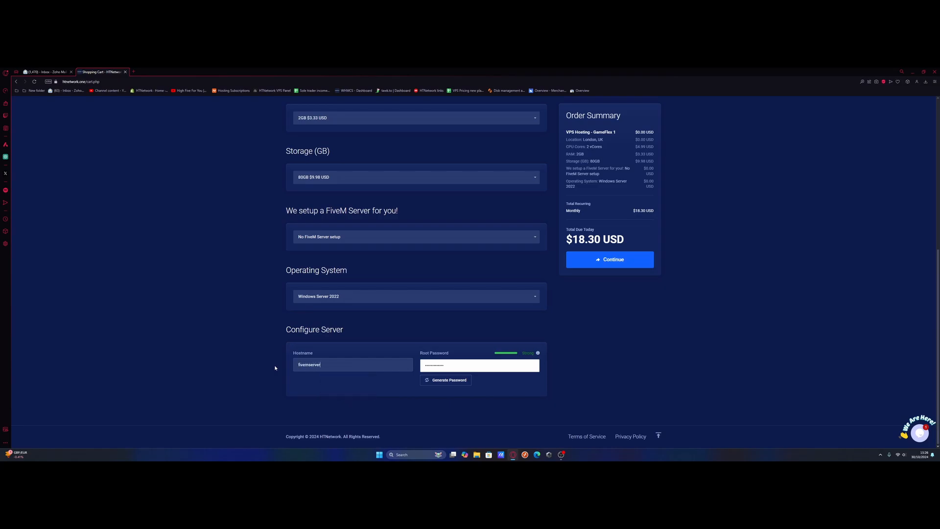
text(.com)
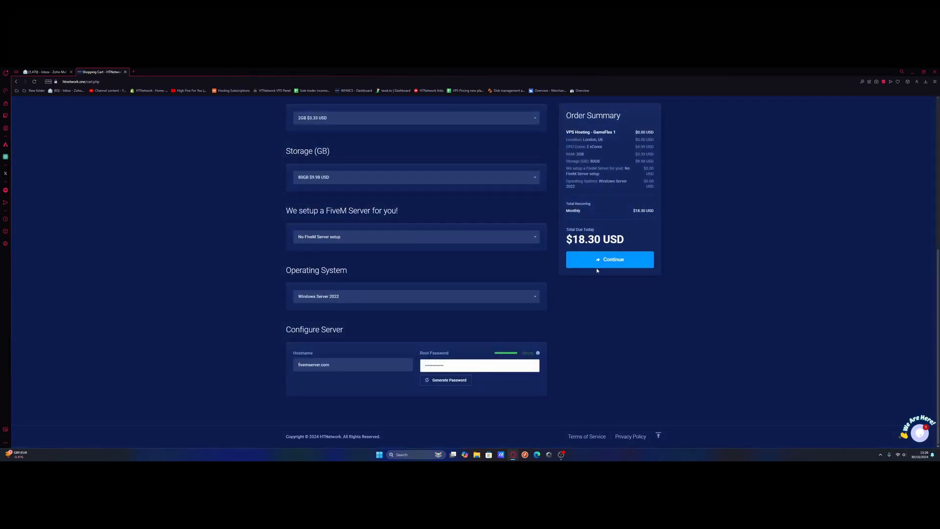
click(609, 258)
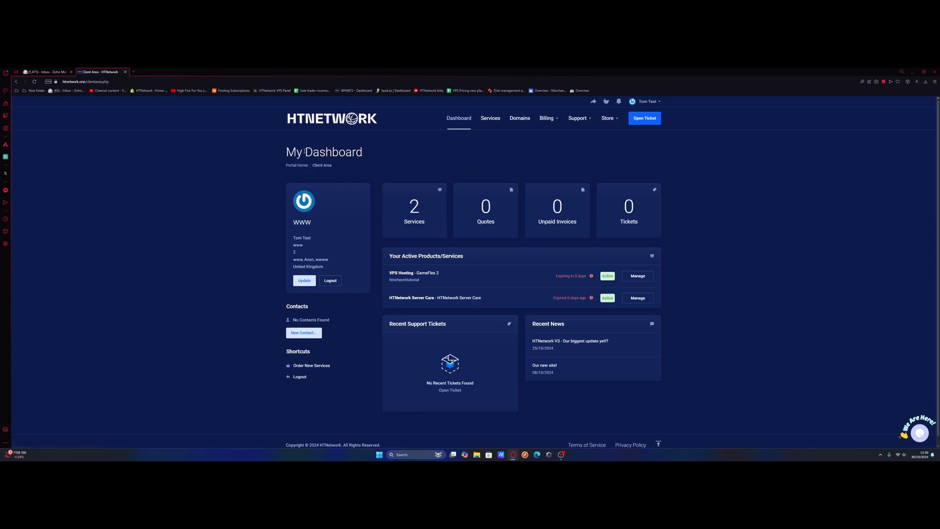
mouse_move(454, 123)
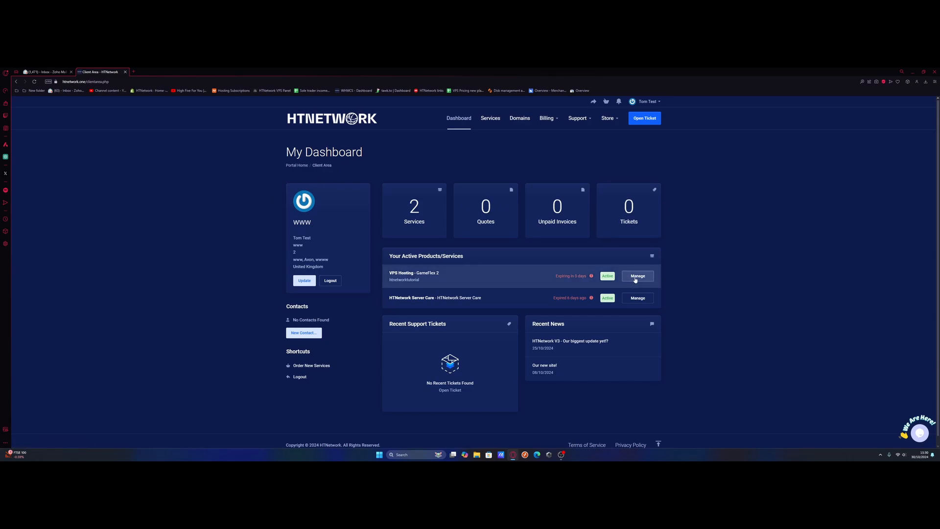
Manage the active VPS Hosting - GameFlex 2 service from My Dashboard
click(637, 276)
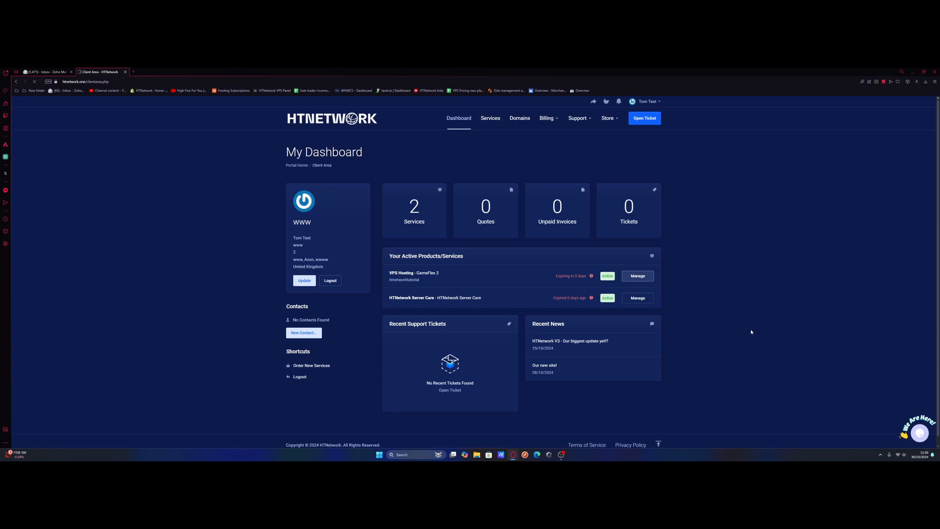
click(636, 276)
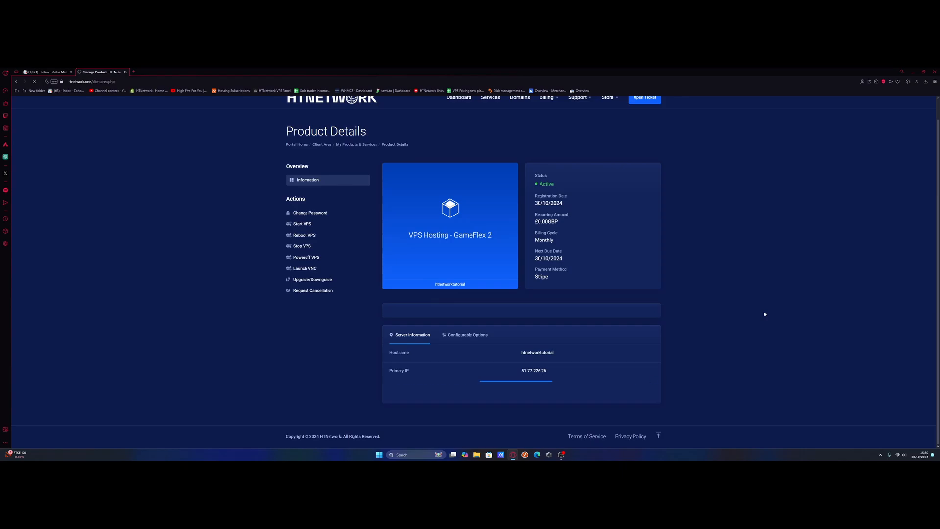
Reach the VPS control panel and copy the primary IP 51.77.226.26
scroll(down, 3)
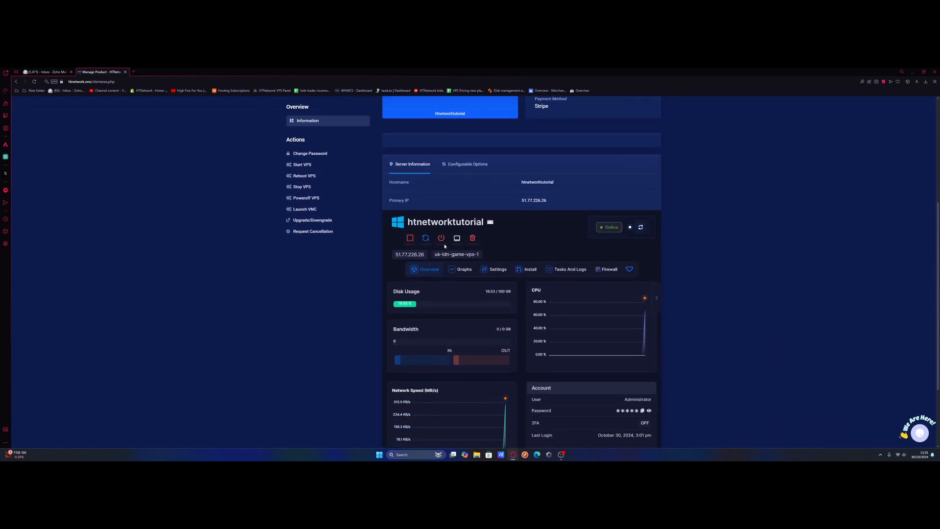
scroll(down, 3)
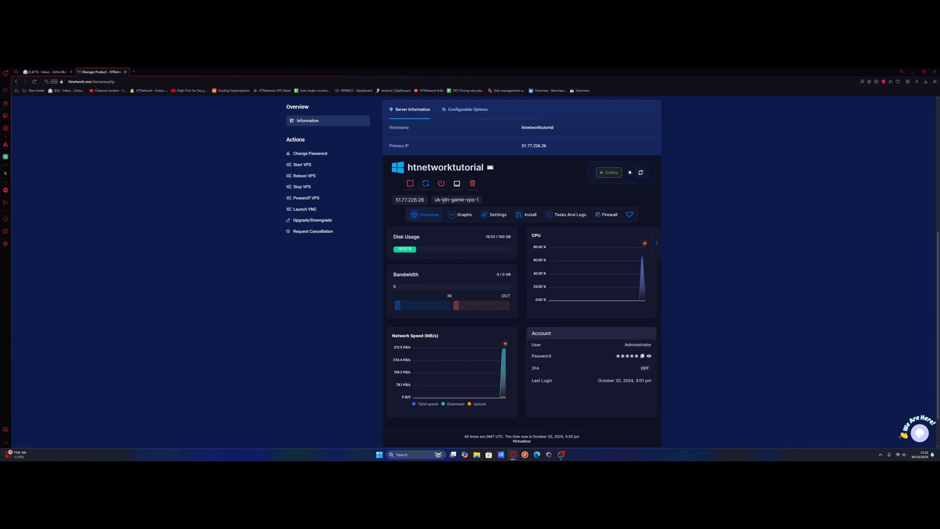
mouse_move(629, 214)
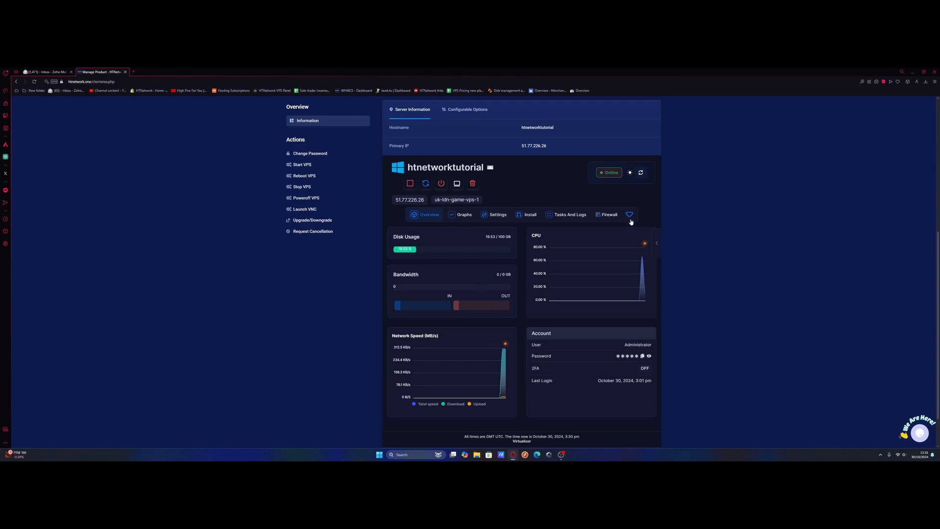
click(628, 214)
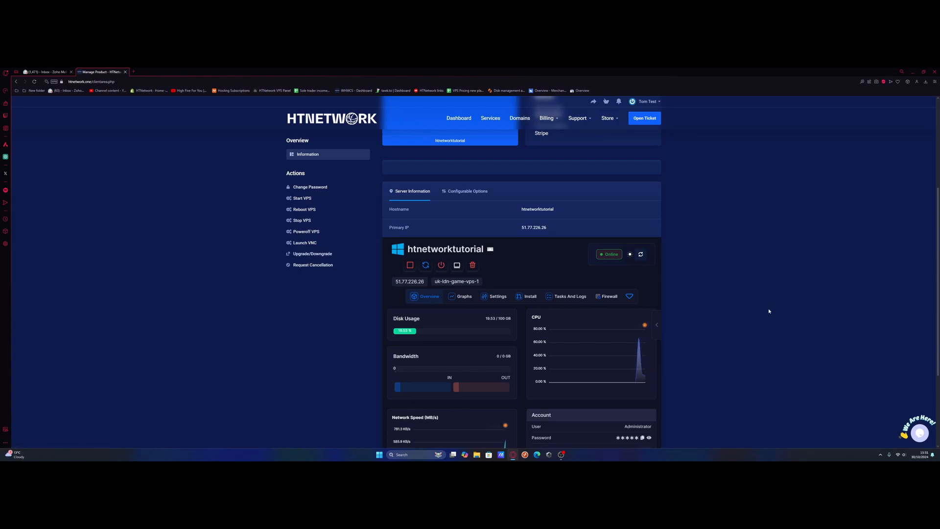
mouse_move(773, 311)
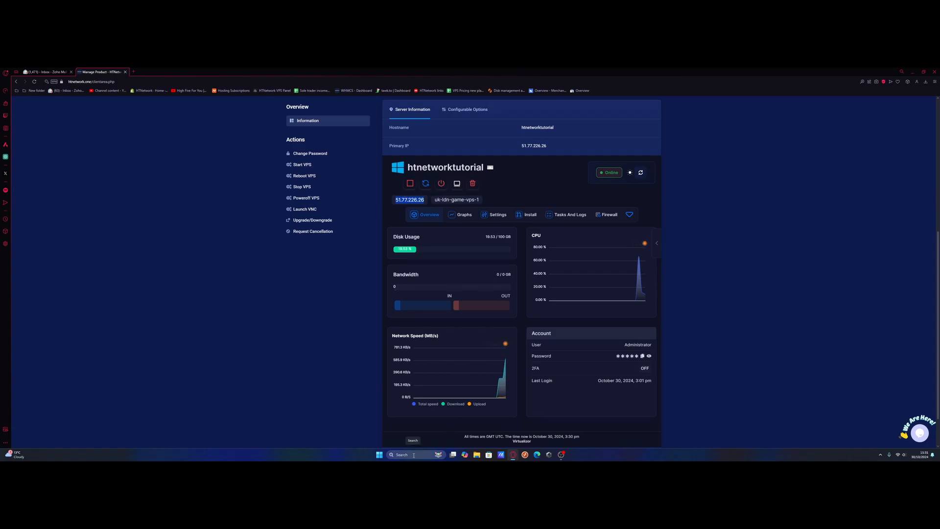
Connect Remote Desktop to 51.77.226.26 as Administrator, accepting the certificate warning
click(379, 454)
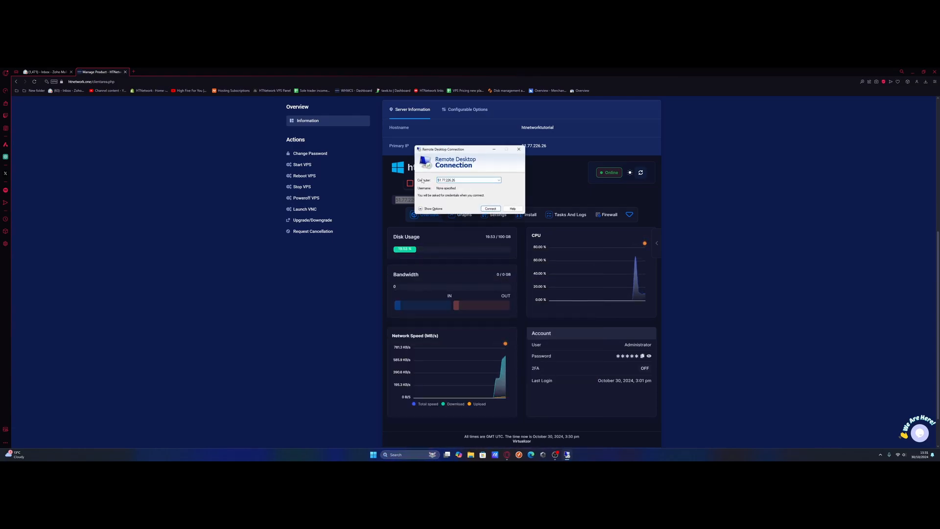
click(490, 208)
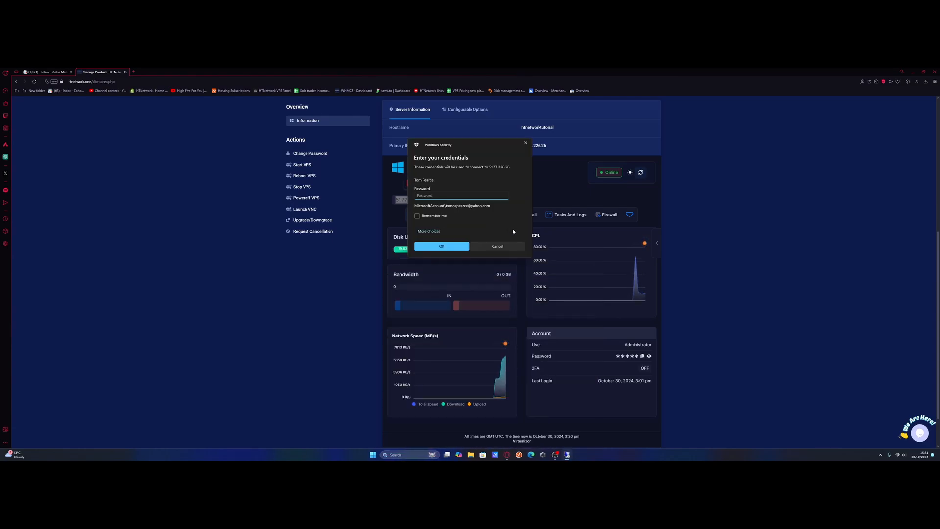
click(428, 231)
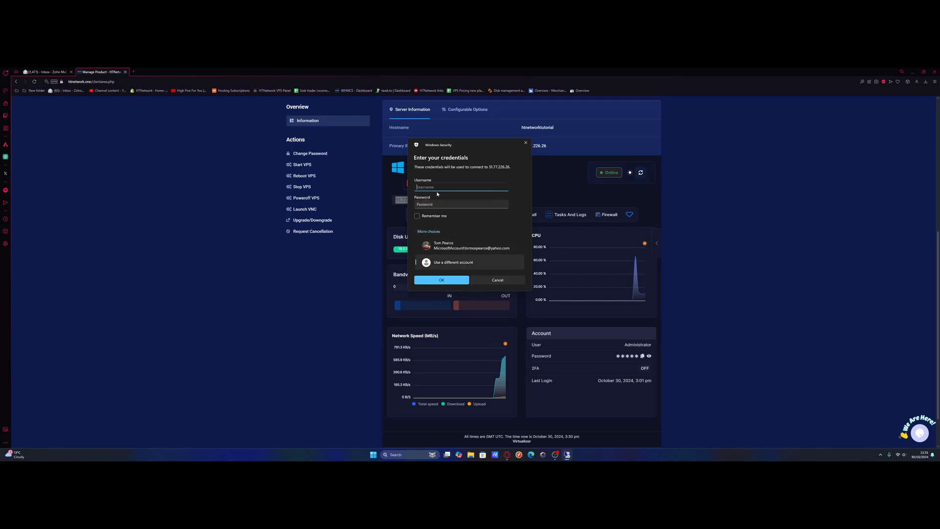
mouse_move(436, 187)
text(Administrator)
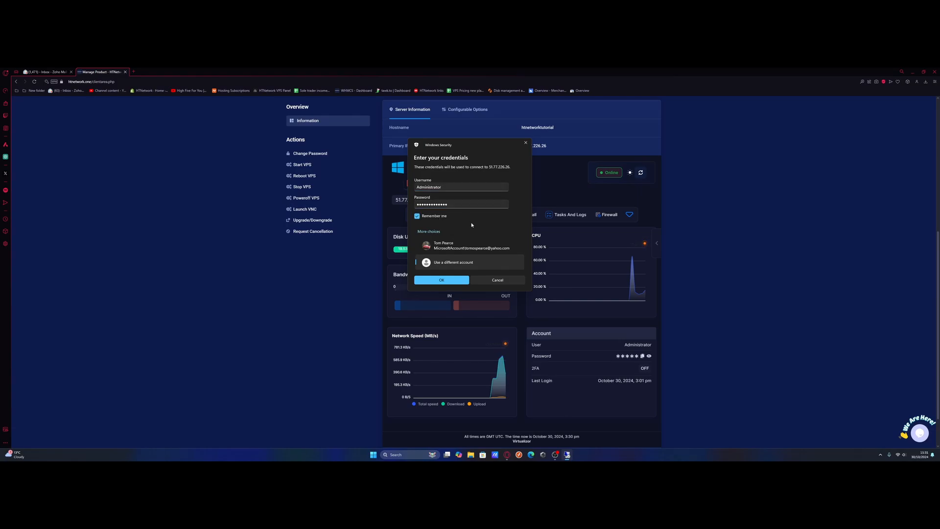
click(442, 280)
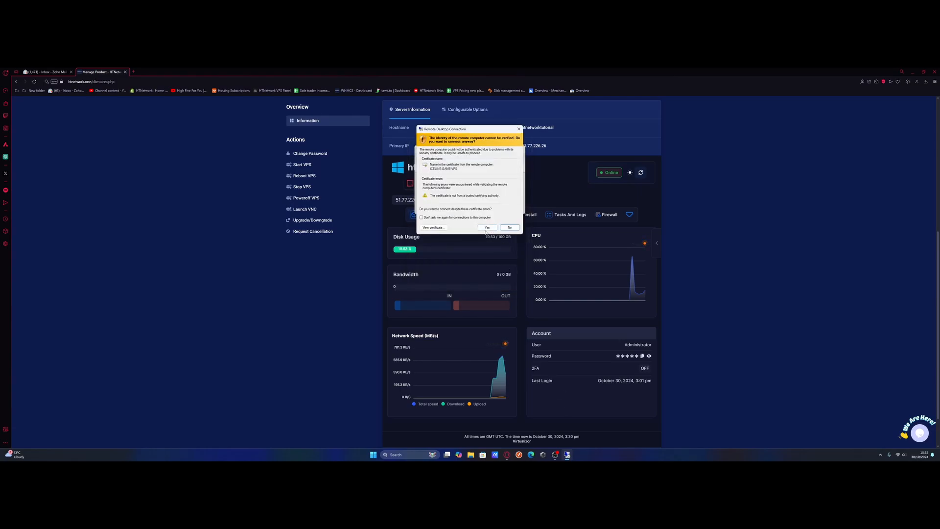
click(486, 228)
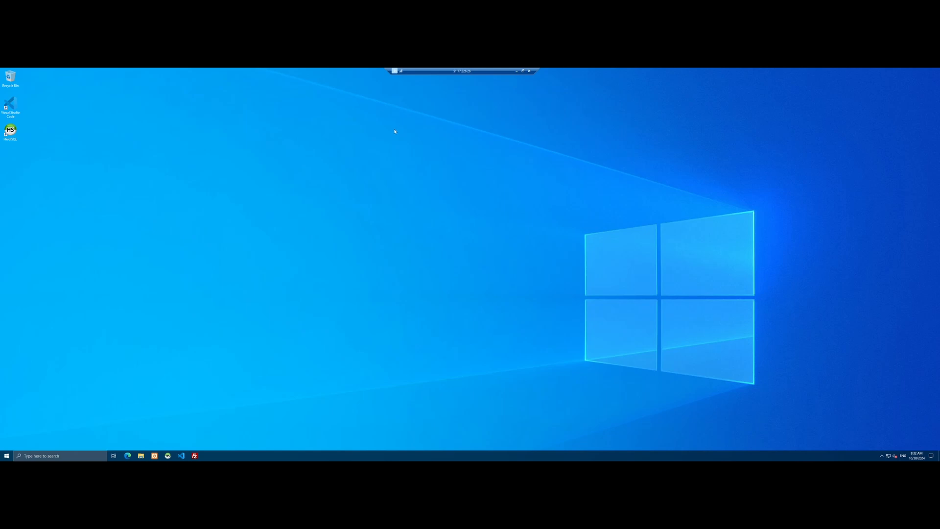
mouse_move(423, 269)
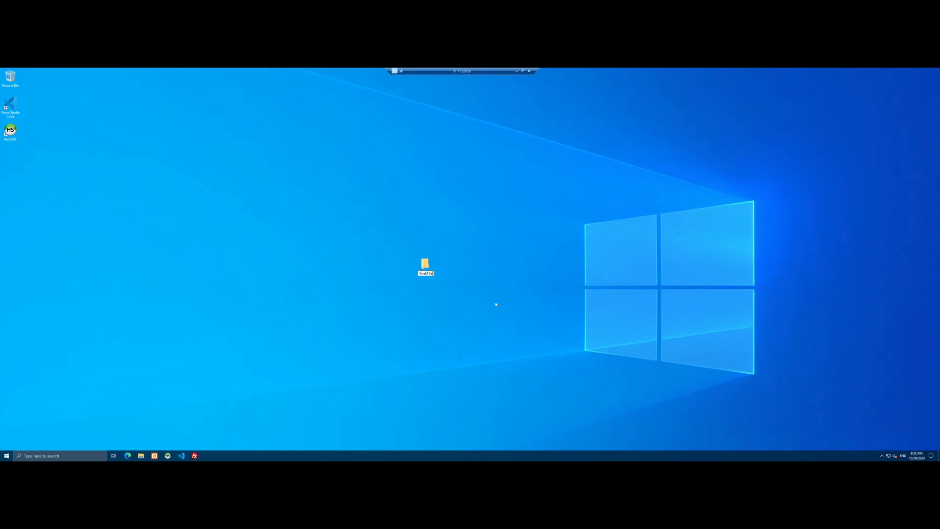
Create the FiveM Server folder with a Server files subfolder and enter it
click(425, 267)
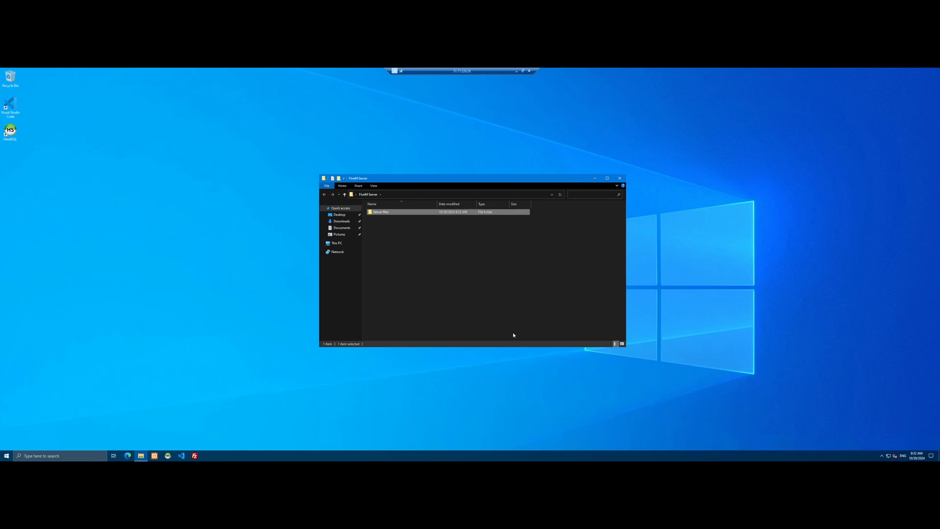
double_click(381, 212)
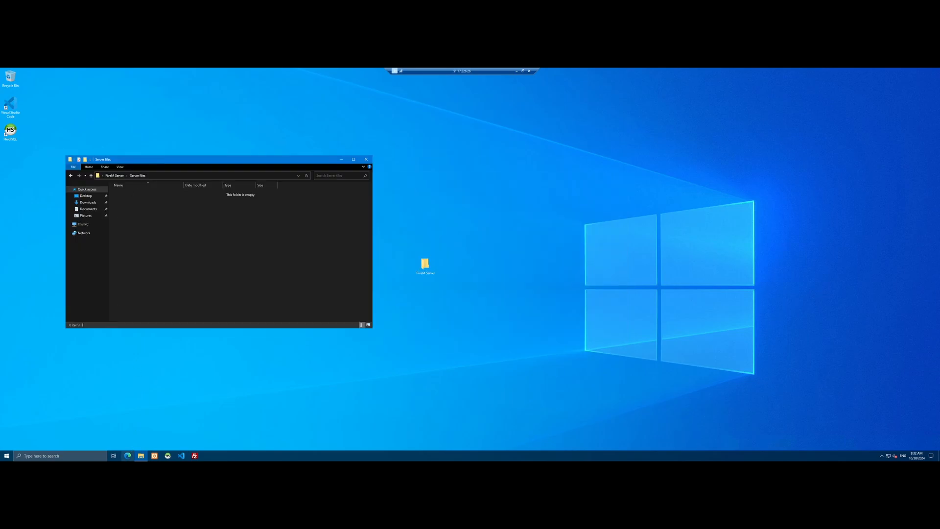
Start Edge maximized on the VPS and accept the privacy and cookie prompts
click(127, 455)
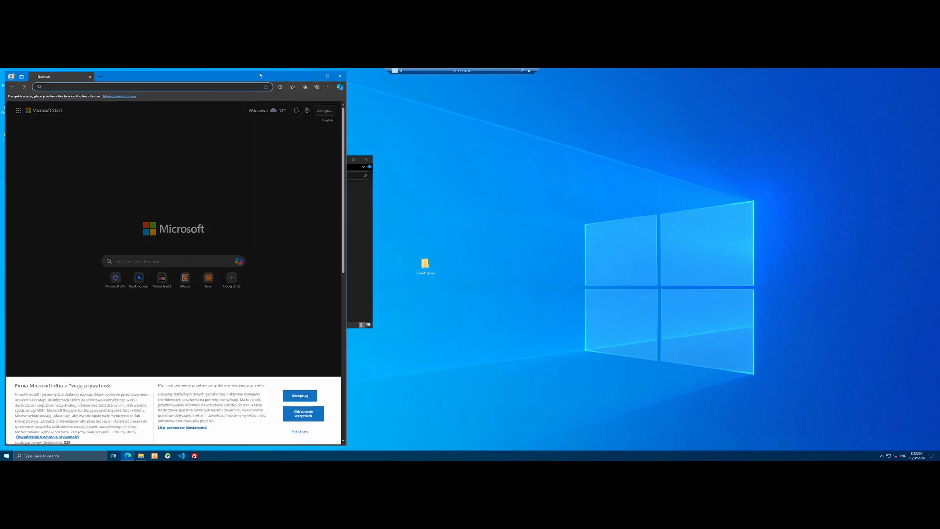
click(327, 76)
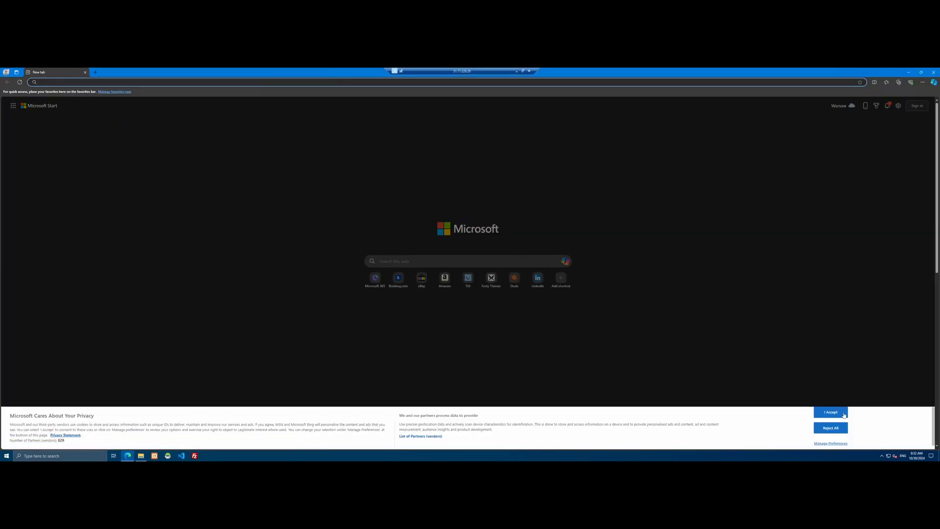
click(830, 412)
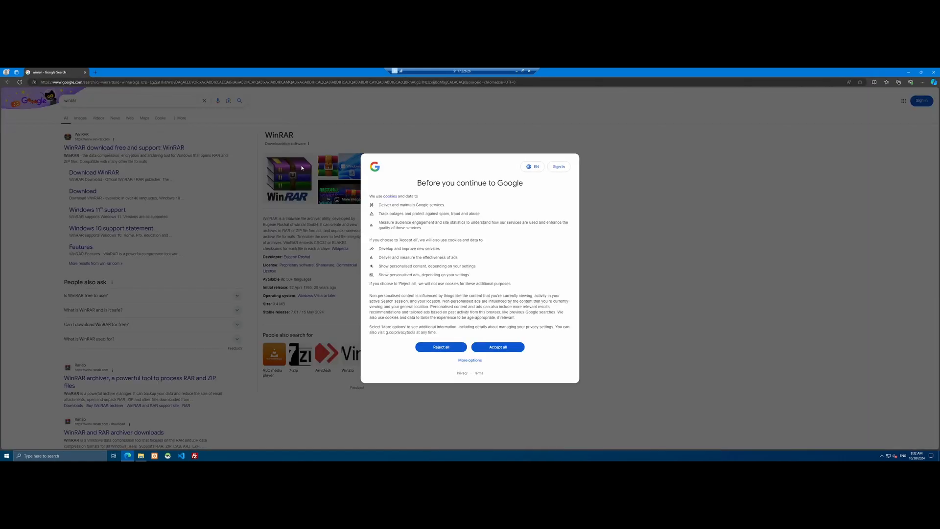
click(497, 346)
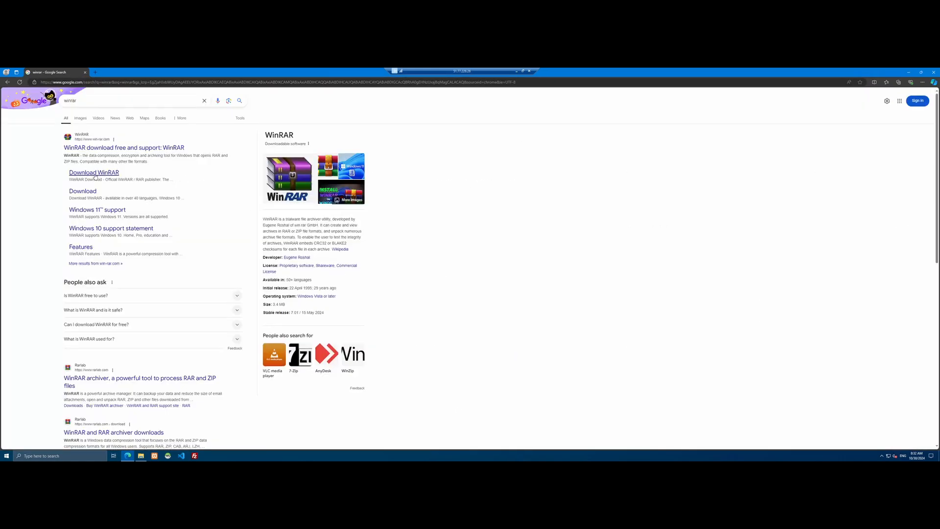
Download WinRAR from its official site and install it with default associations
click(94, 172)
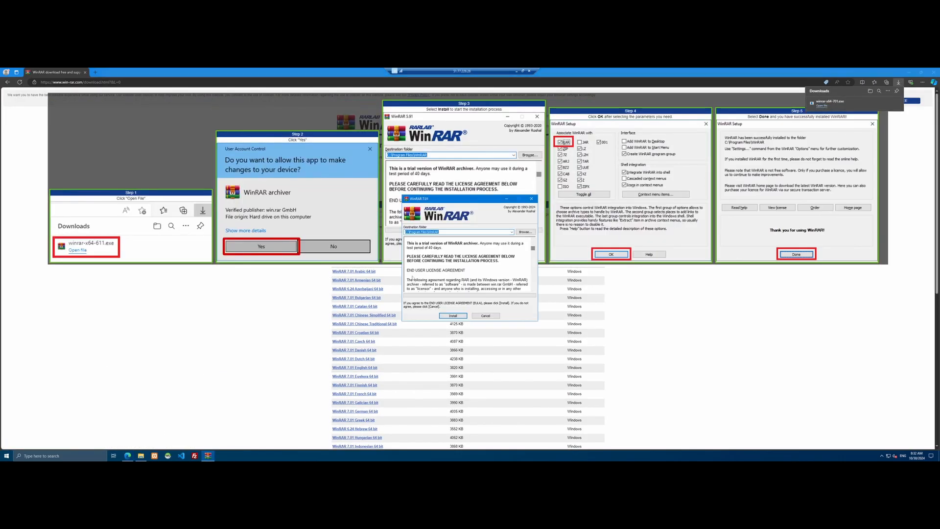
click(452, 315)
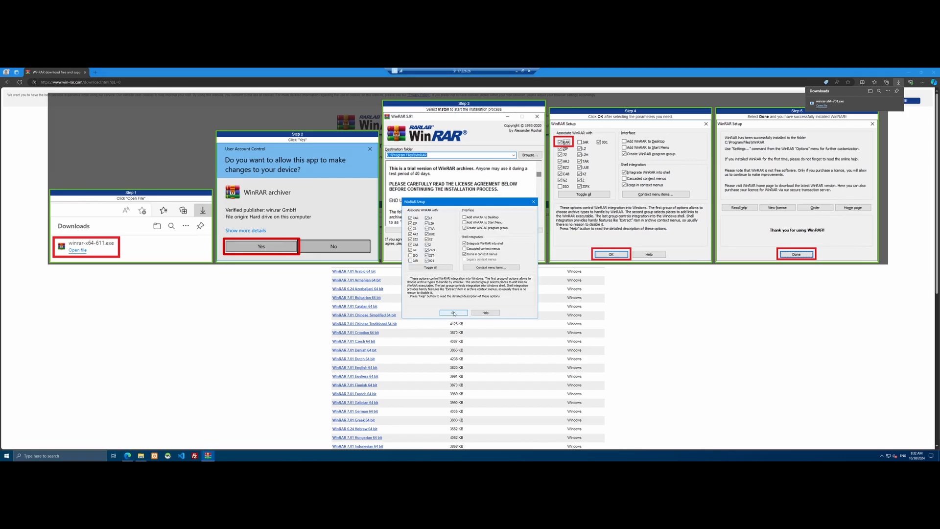
click(452, 312)
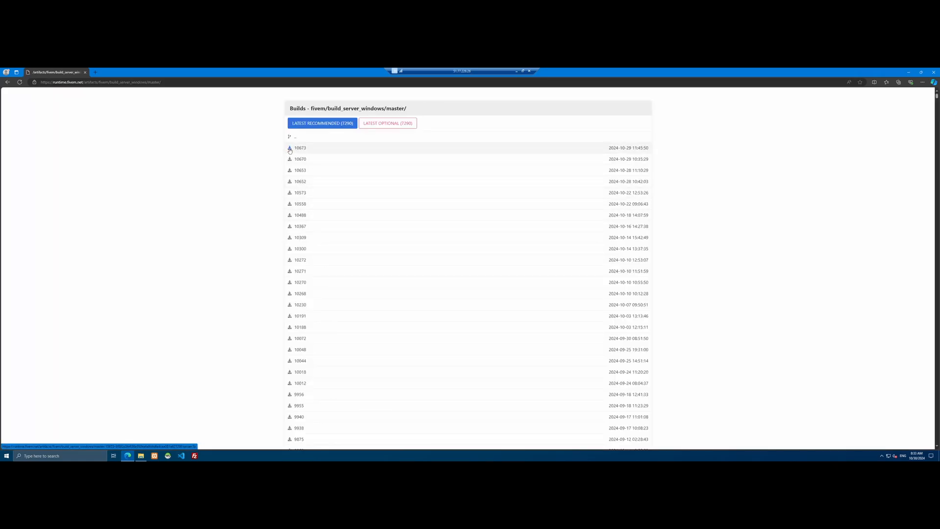
Download the newest Windows server build 10673 (server.7z)
click(290, 148)
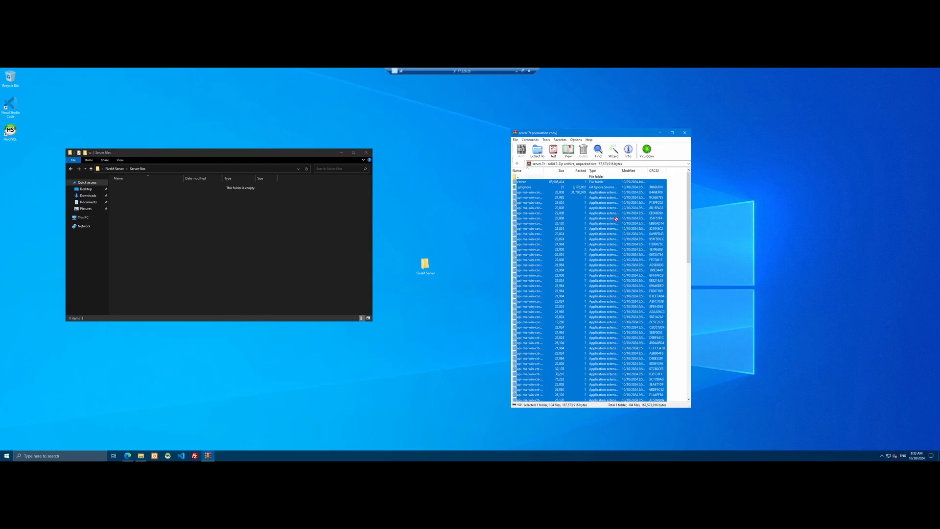
Close the extracted archive in WinRAR and locate FXServer in Server files
click(536, 151)
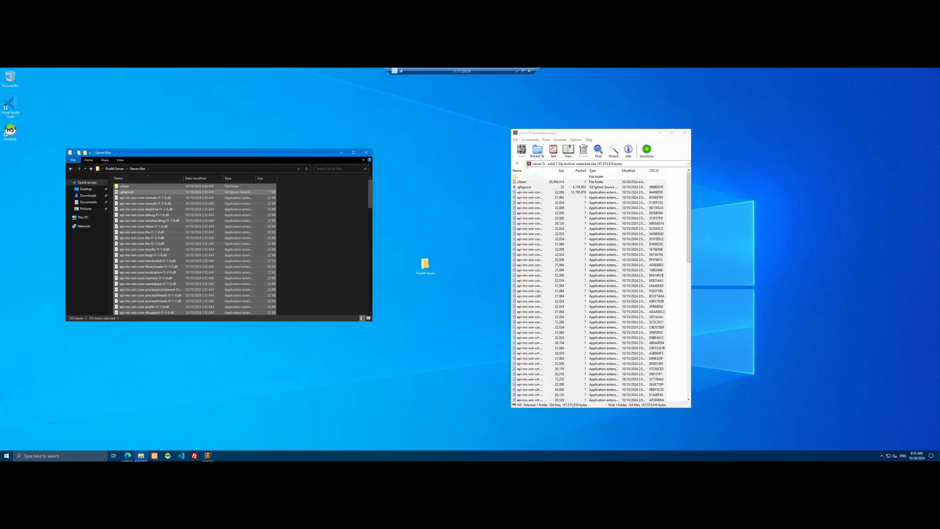
click(686, 132)
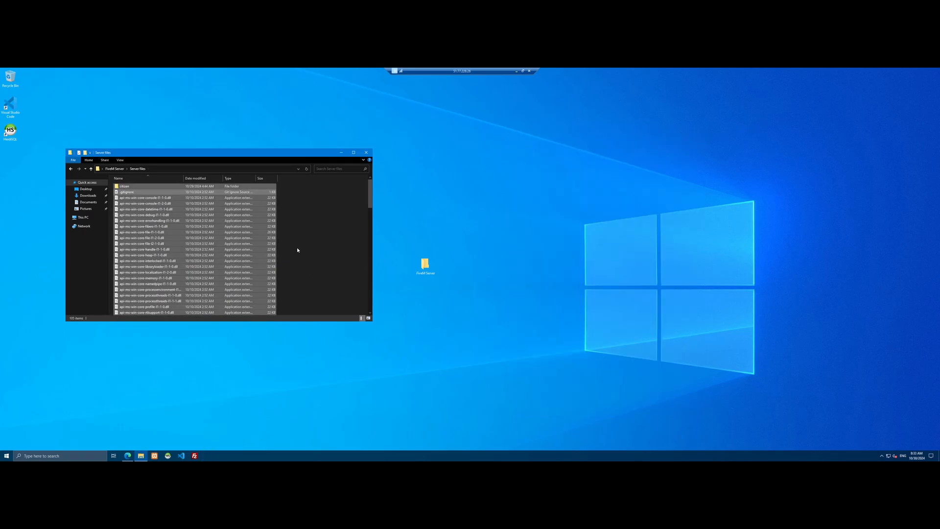
scroll(down, 3)
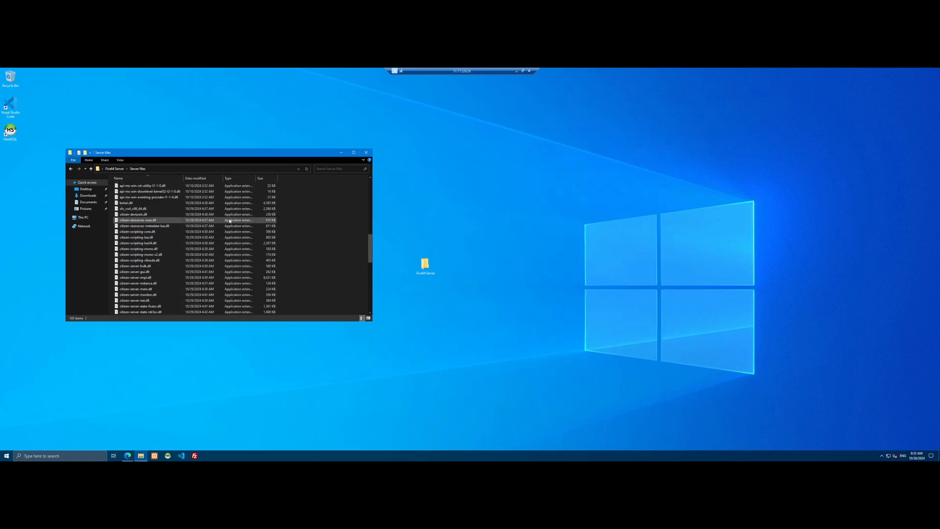
scroll(down, 3)
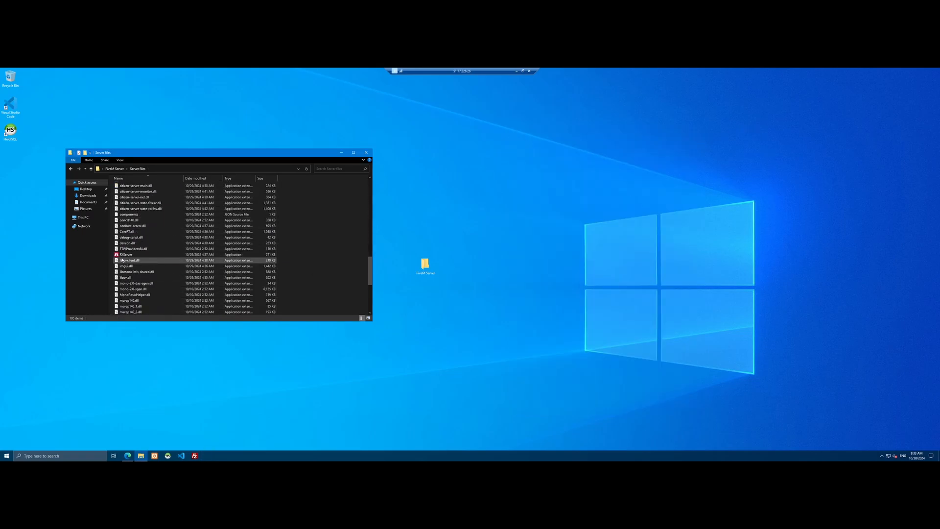
Launch FXServer and run it anyway past the Windows SmartScreen warning
click(126, 255)
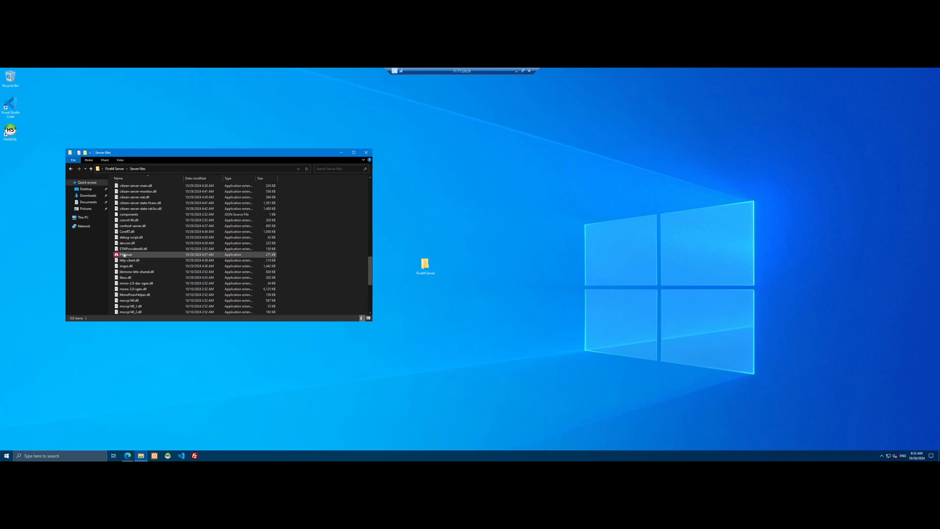
double_click(126, 255)
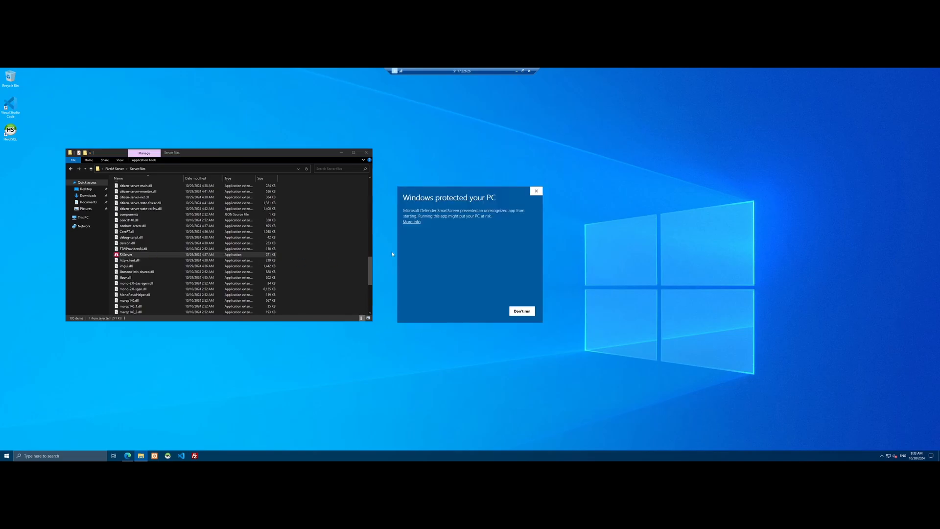
click(411, 221)
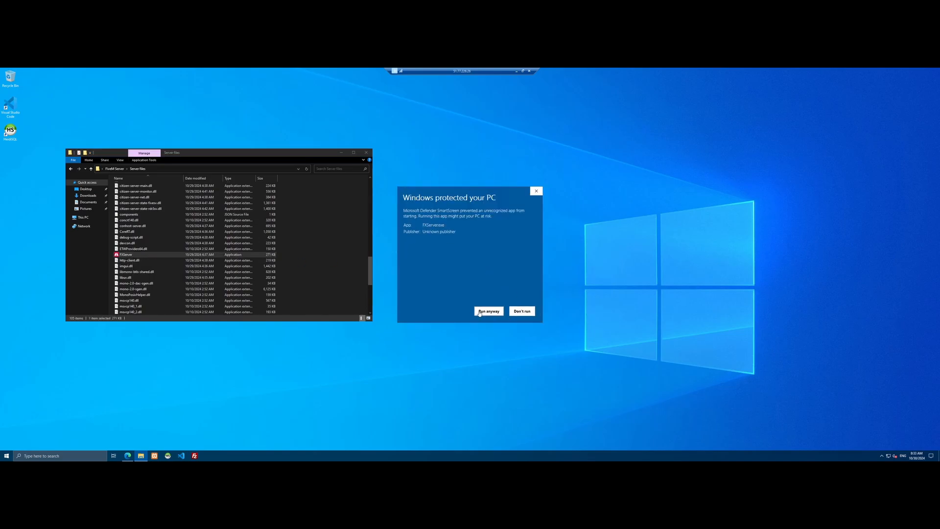
click(488, 312)
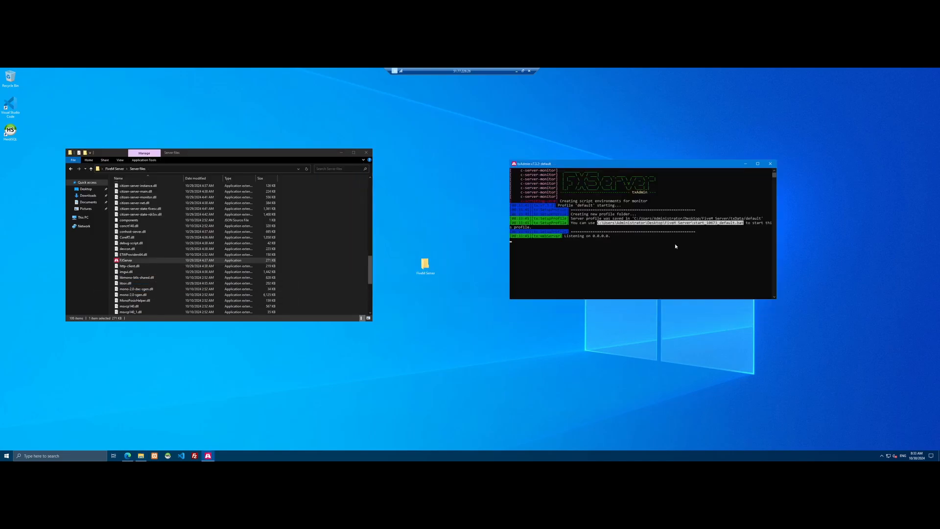
mouse_move(635, 239)
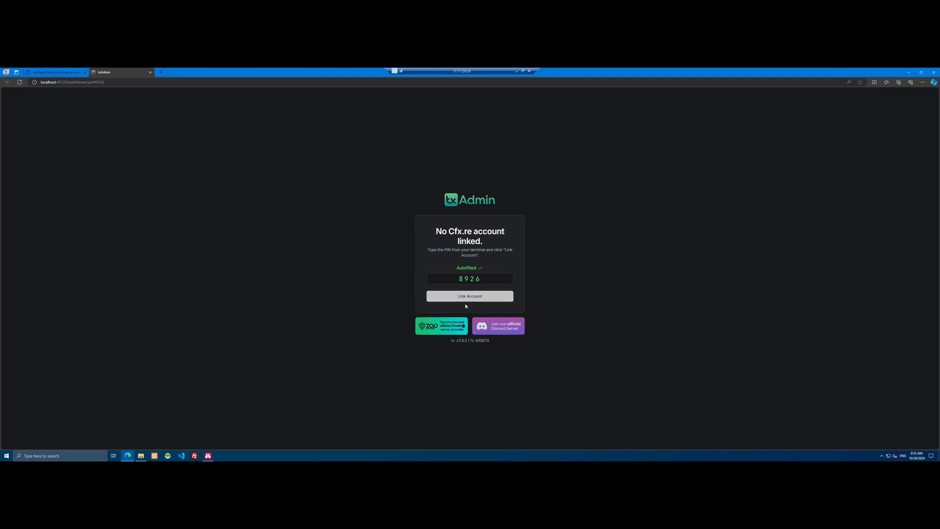
Link the Cfx.re account via the autofilled PIN and register the admin with a backup password
click(469, 296)
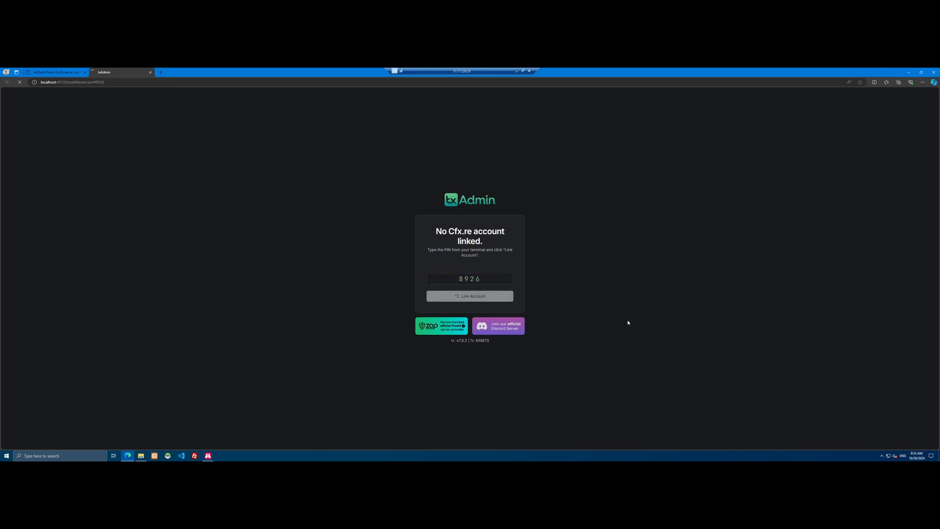
click(469, 296)
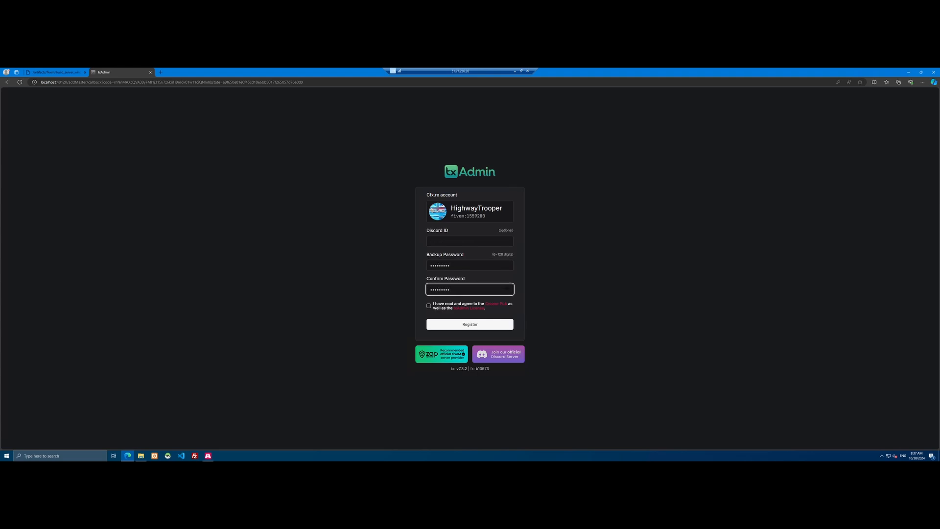
click(469, 324)
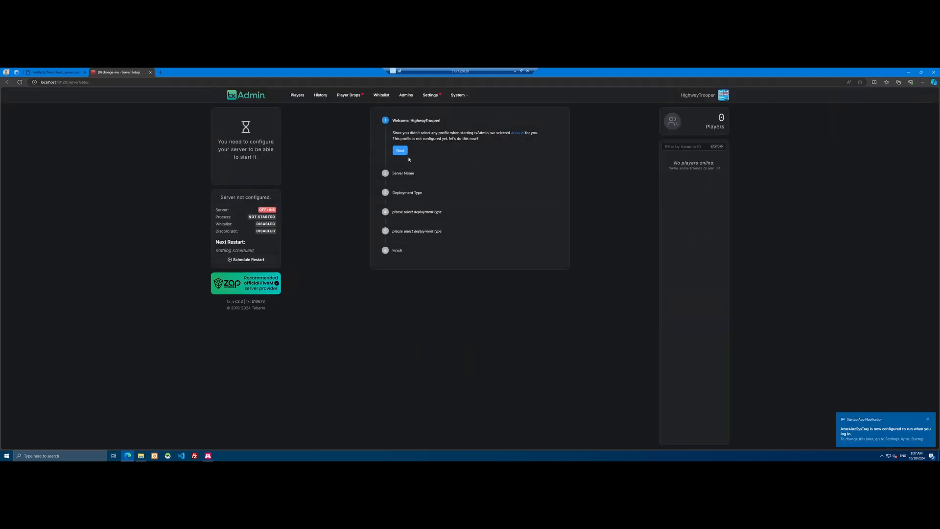
Name the new server profile 'HTNetwork.one' and continue
click(400, 150)
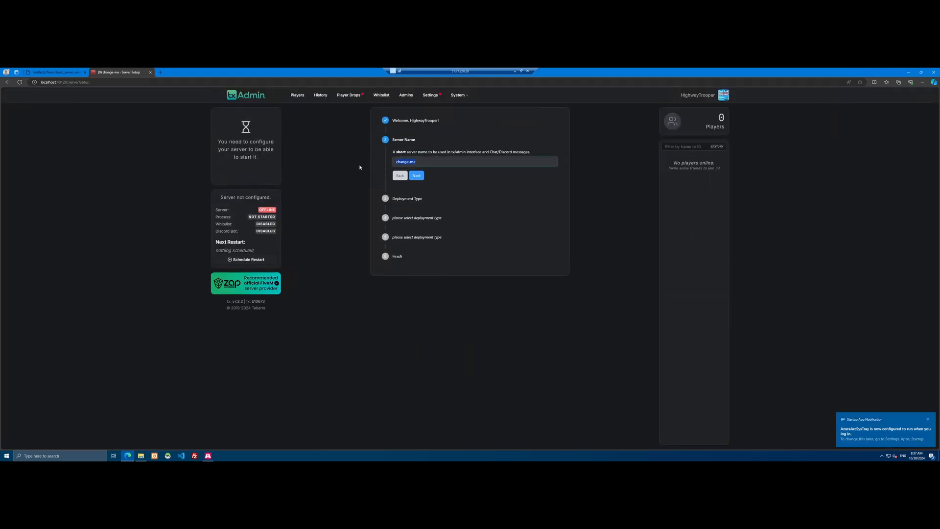
text(HTNetwork)
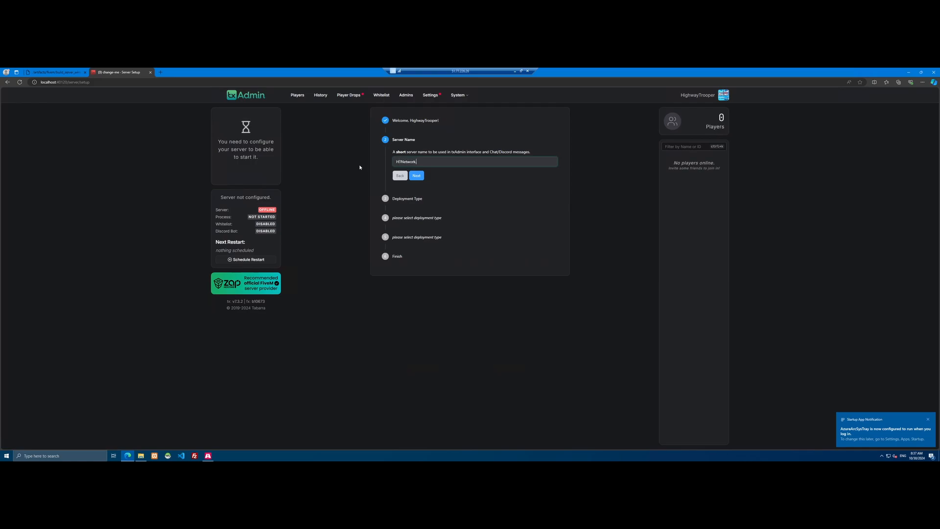
text(.one)
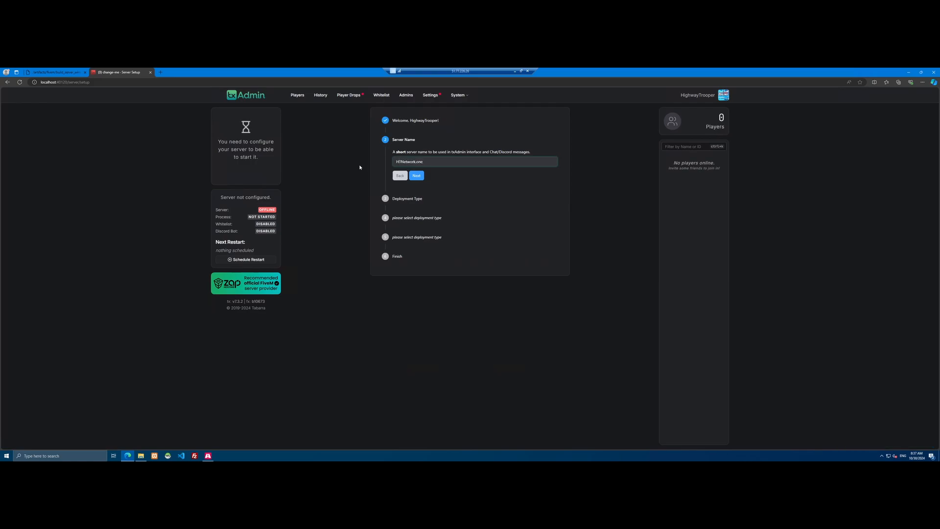
click(416, 175)
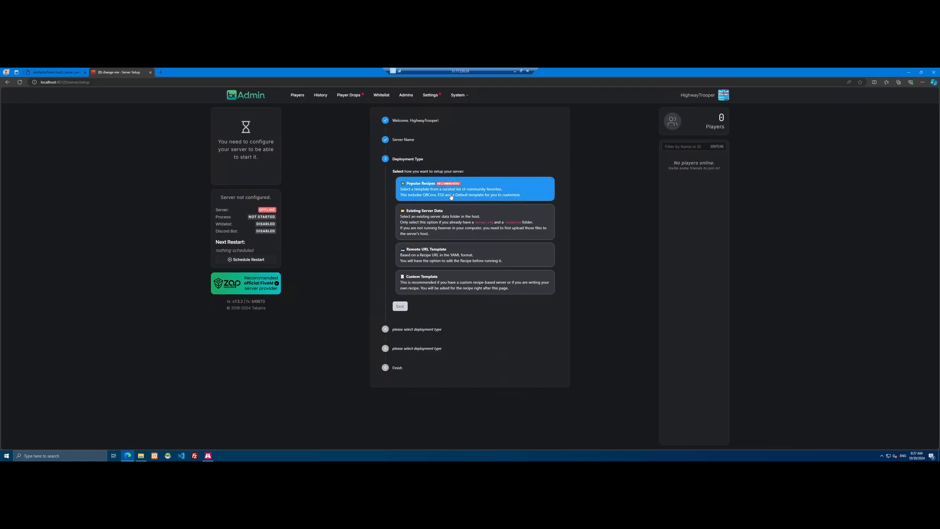
Choose the CFX Default FiveM popular recipe and keep the suggested data folder
click(474, 188)
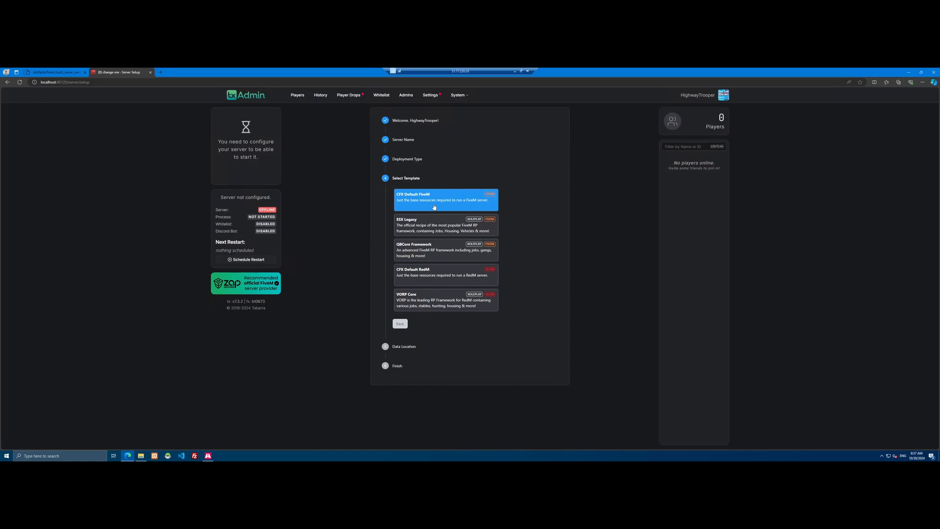
click(445, 225)
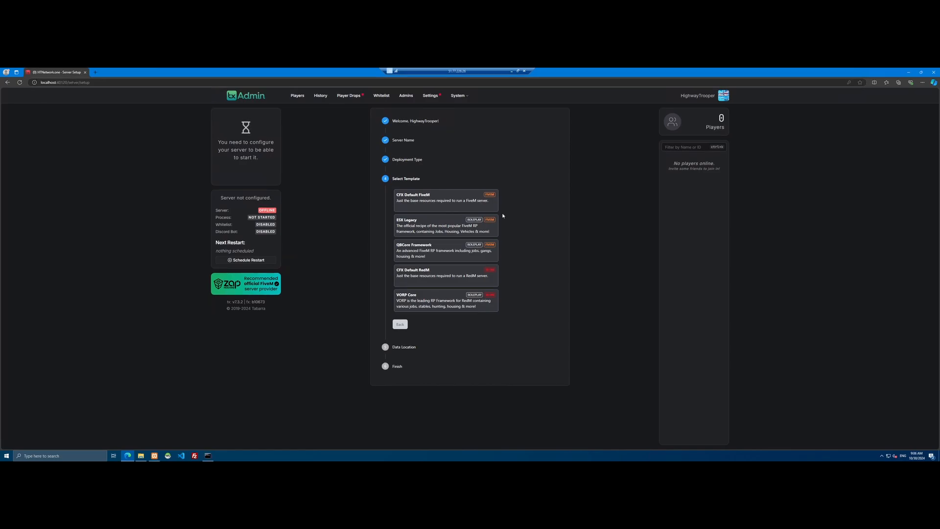
click(445, 199)
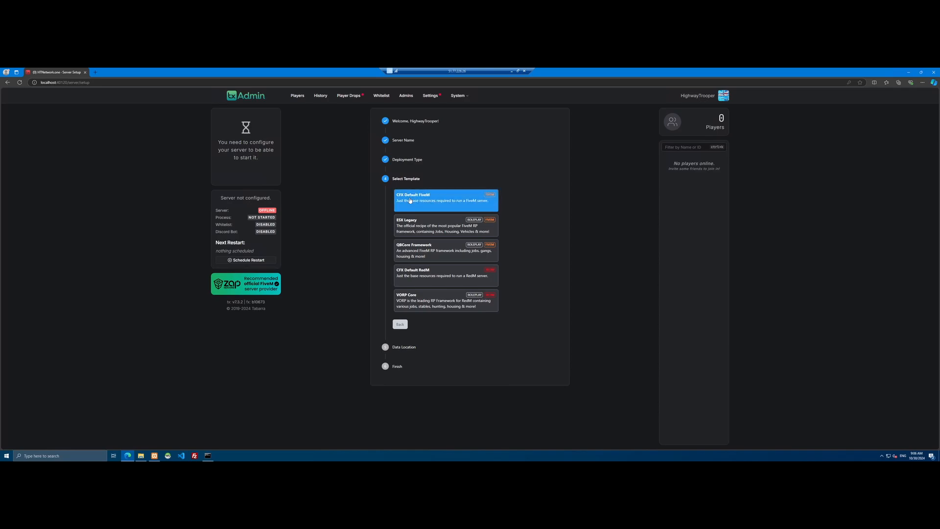
click(444, 200)
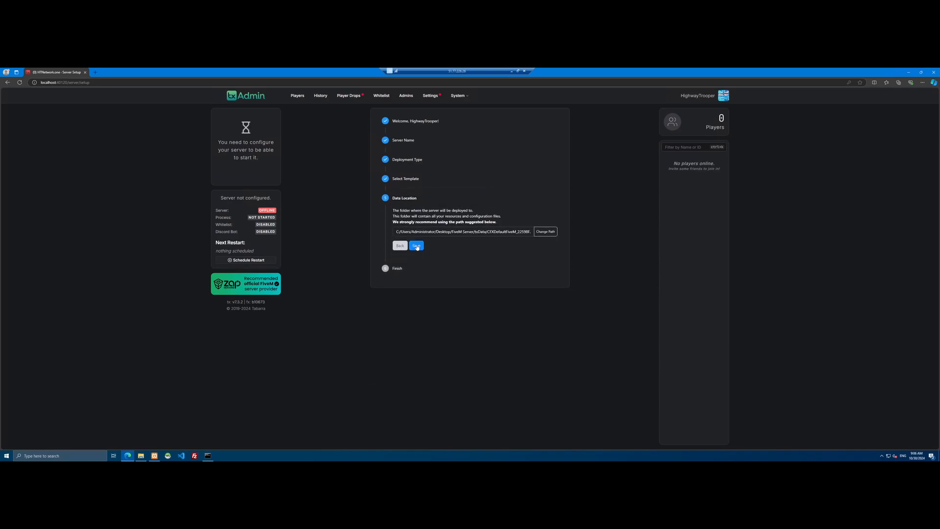
click(416, 246)
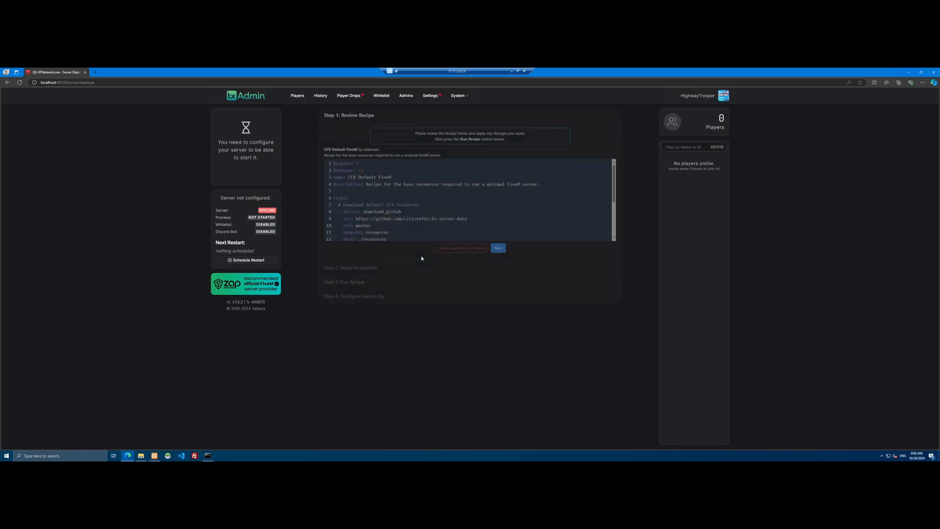
Get a new server key from Cfx.re Keymaster, enter it as License Key and run the recipe
click(497, 248)
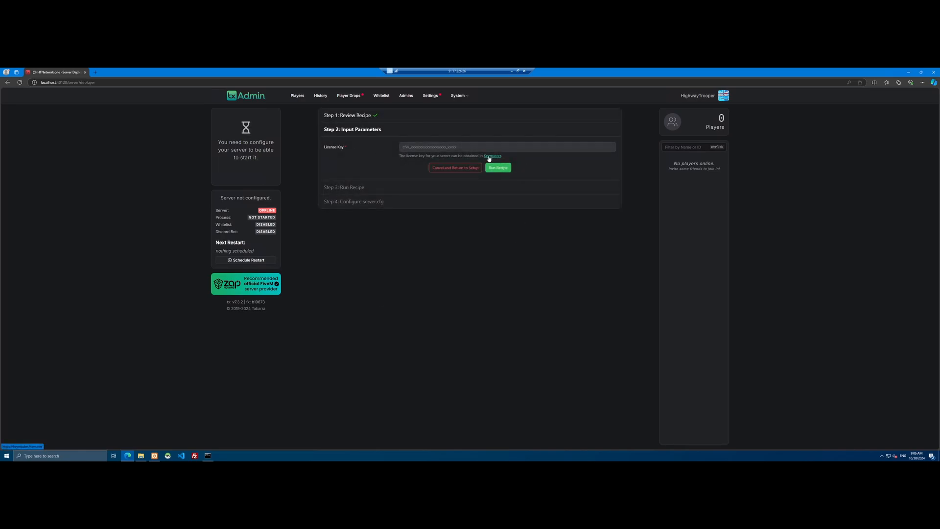
click(492, 156)
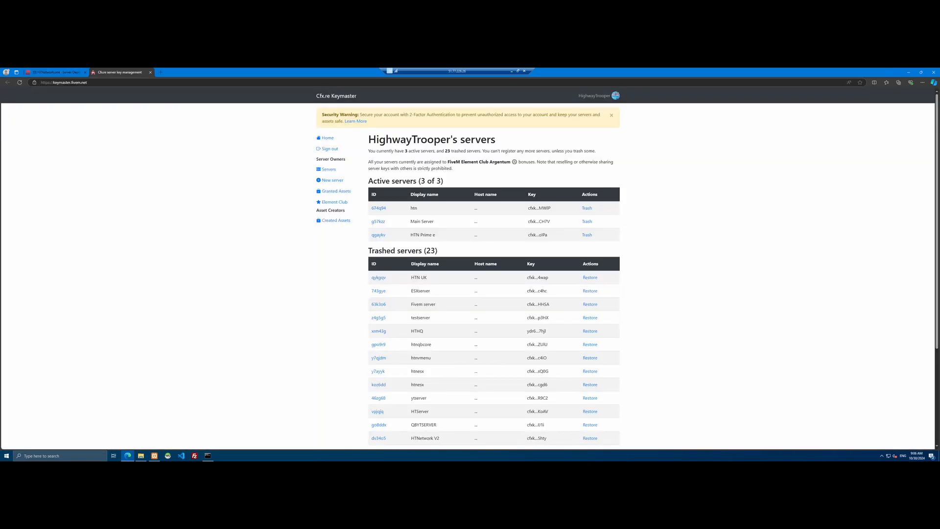
mouse_move(420, 207)
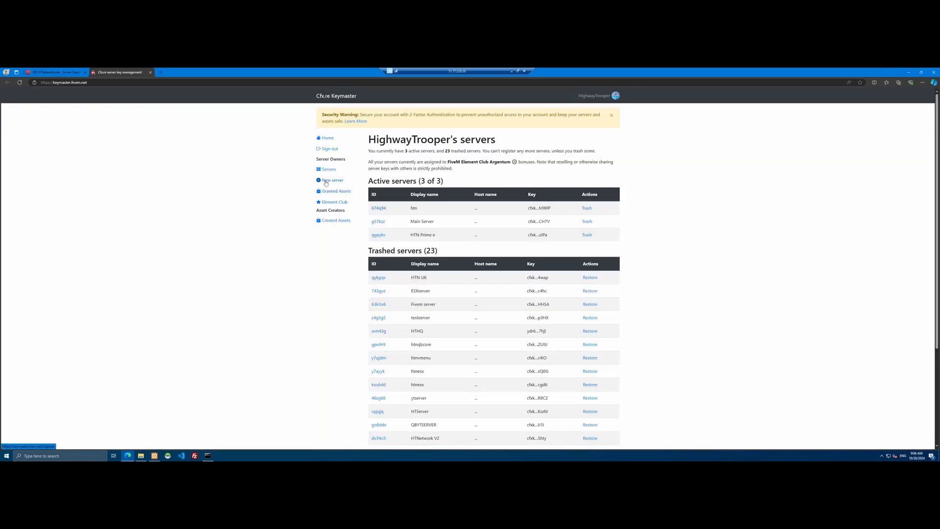
click(378, 207)
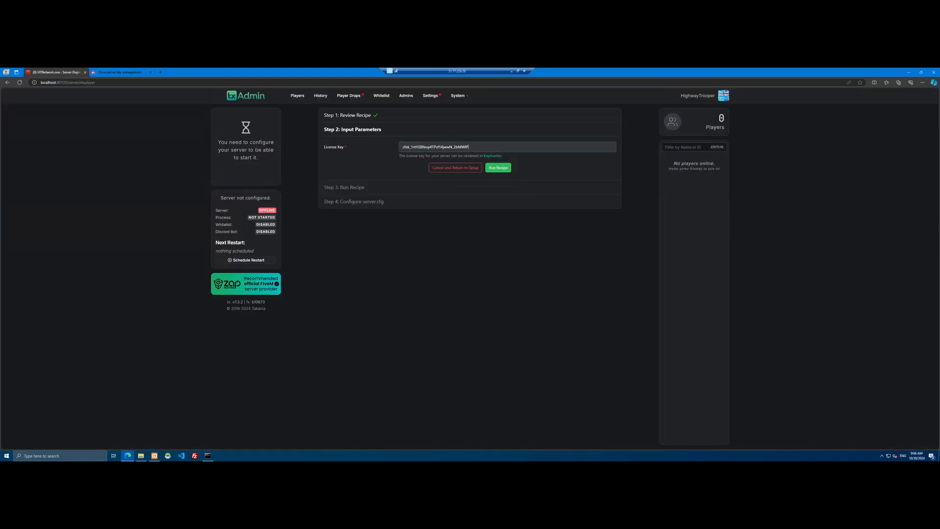
click(497, 168)
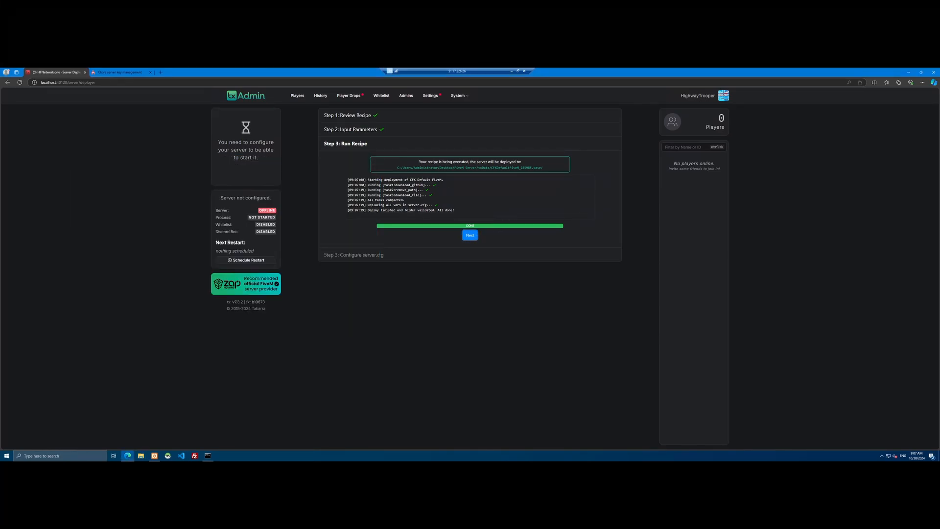
Save the generated server.cfg and start the server
click(469, 235)
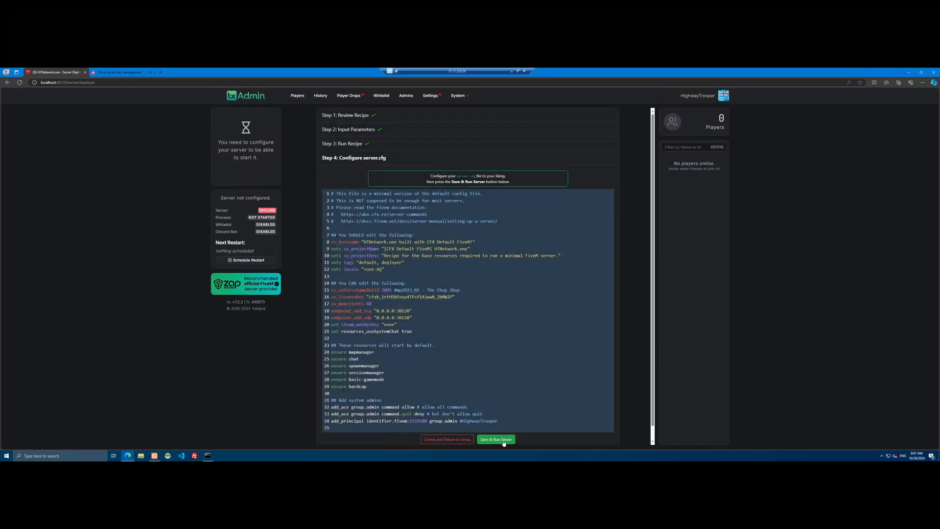
click(495, 438)
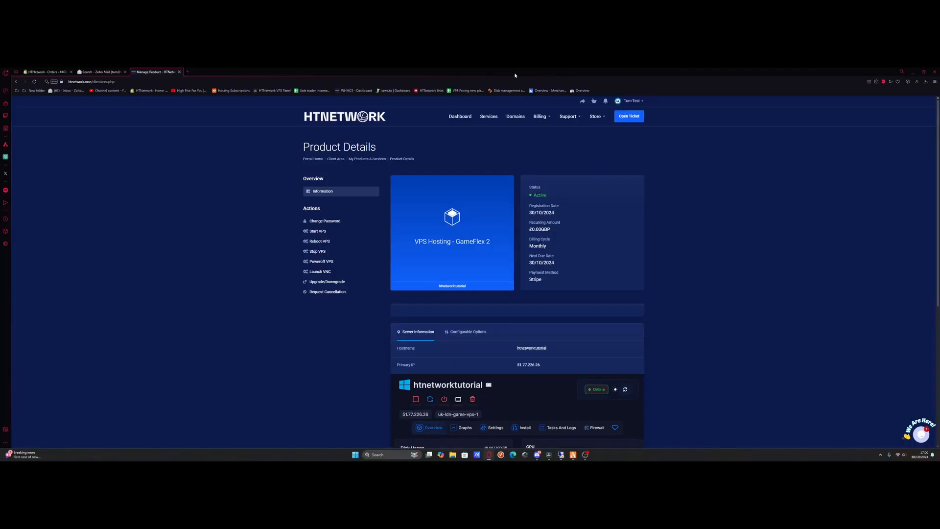
mouse_move(423, 421)
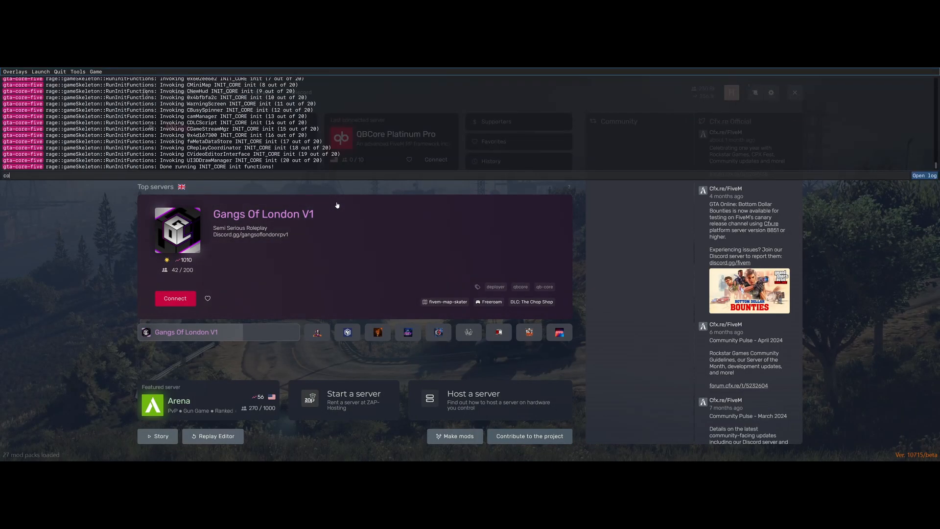
Connect to the deployed server in FiveM and walk the character forward
click(174, 298)
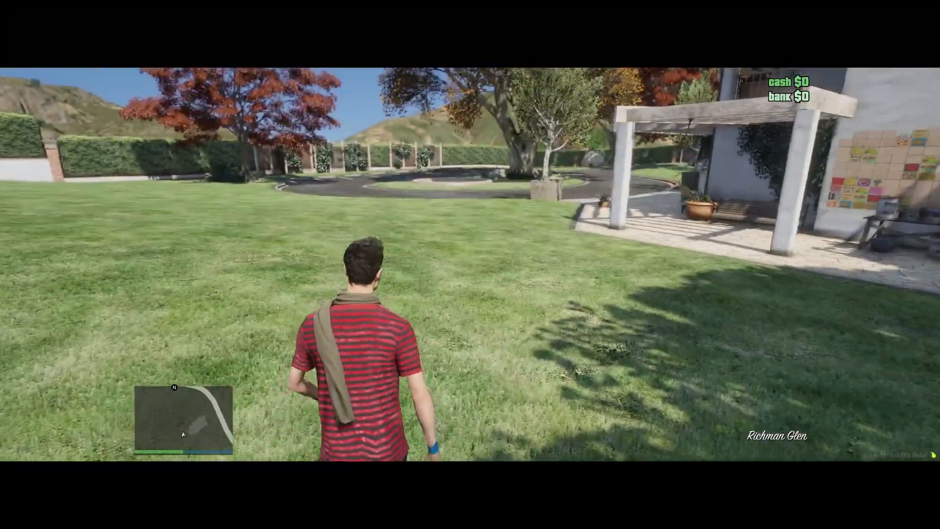
key(w)
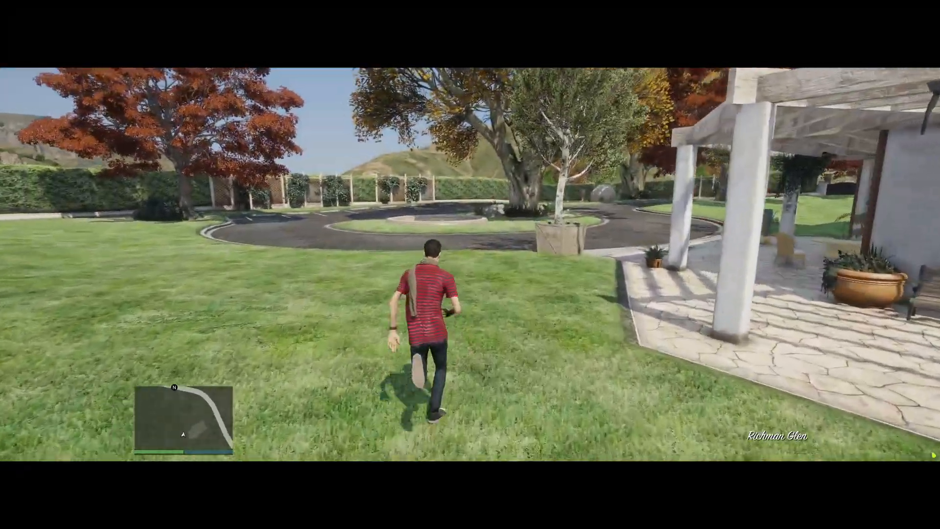